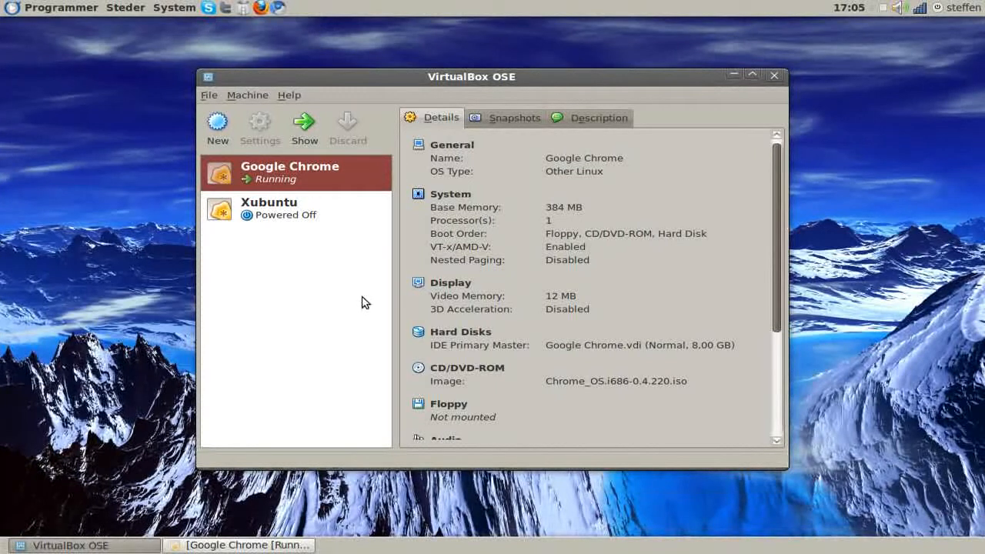
mouse_move(349, 278)
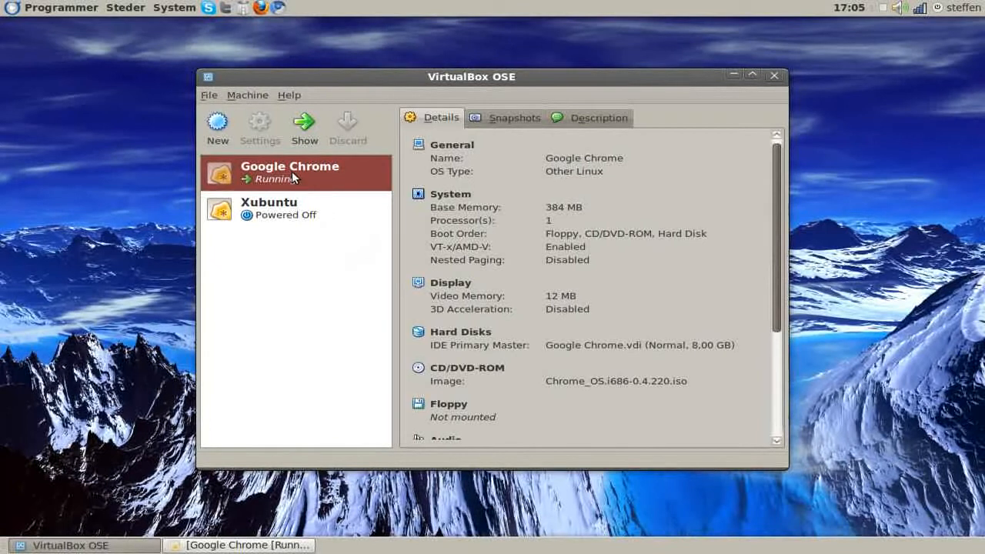
mouse_move(218, 126)
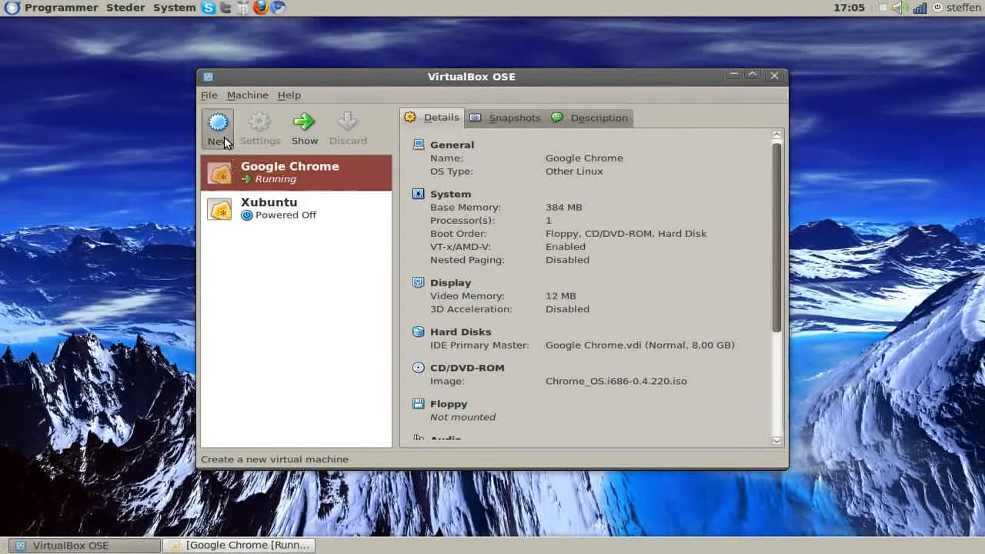
Start a new virtual machine and name it Chrome OS.
left_click(218, 126)
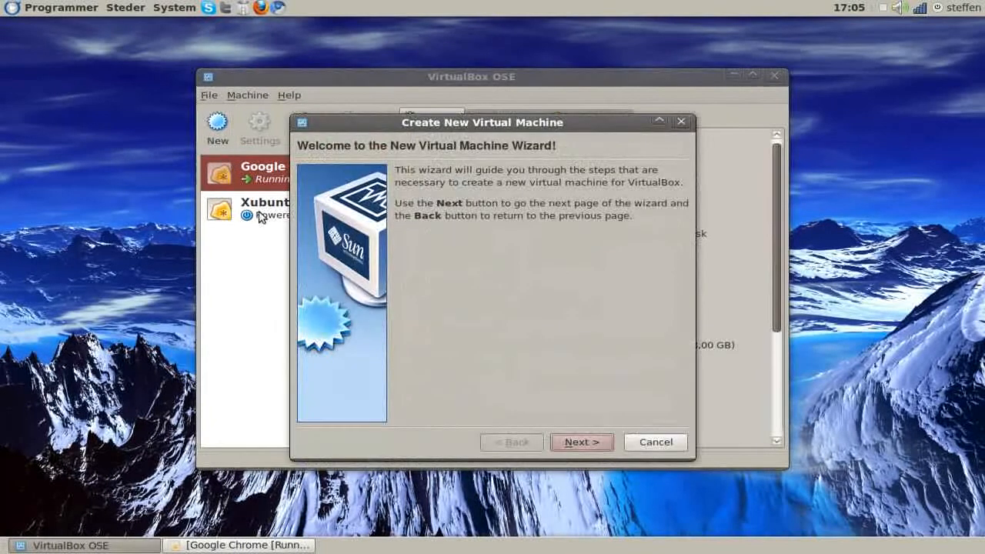
left_click(581, 442)
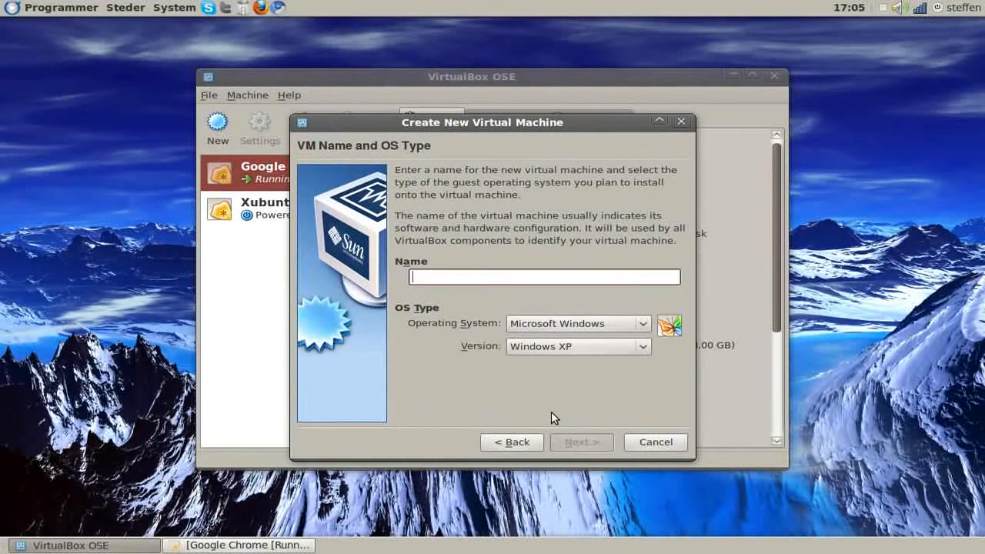
type("Chrome OS")
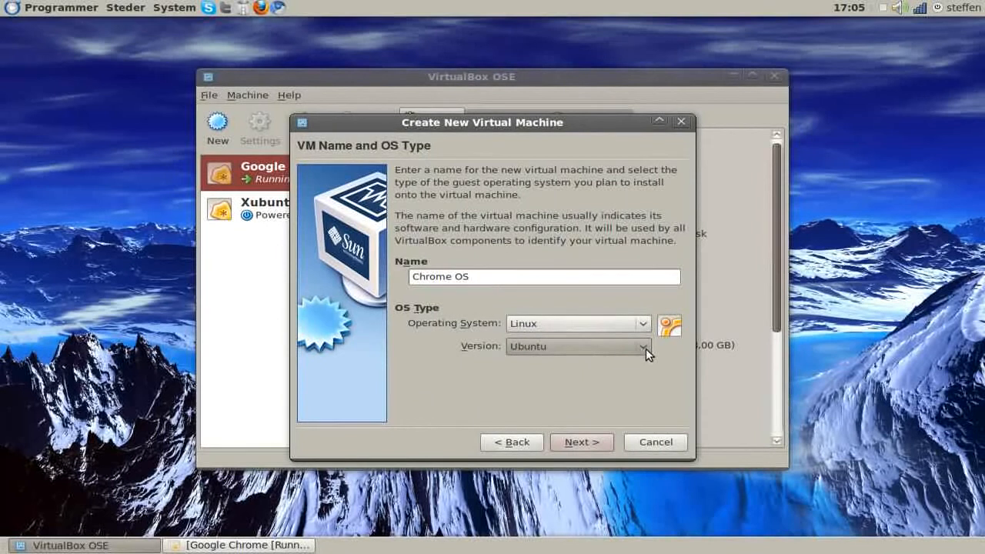
Set the guest to Other Linux with 512 MB memory and reach the hard disk step.
left_click(577, 347)
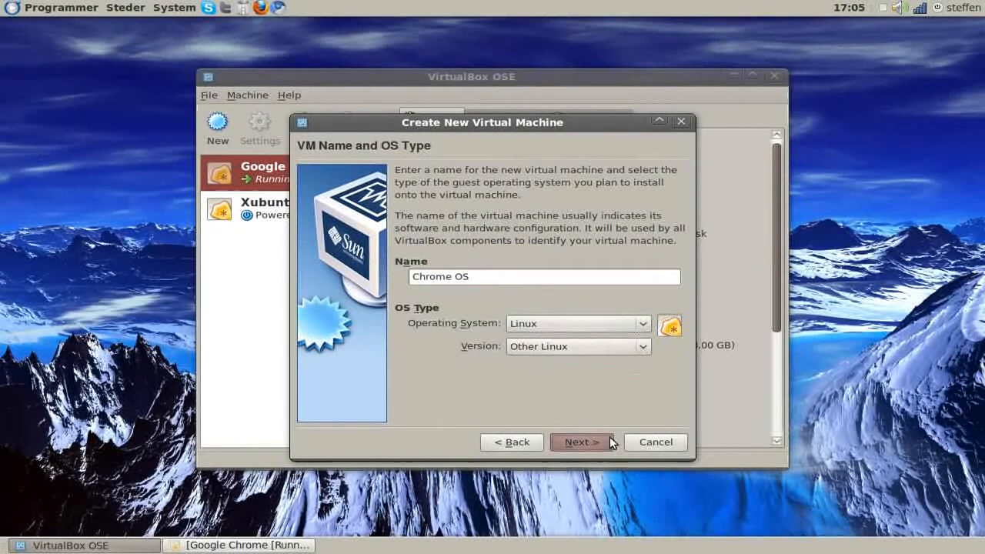
left_click(581, 442)
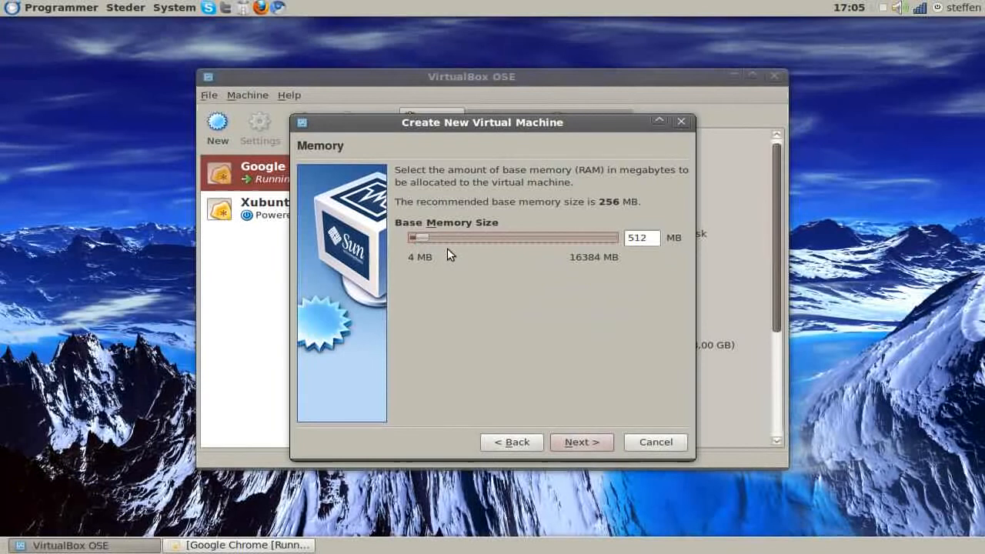
mouse_move(616, 292)
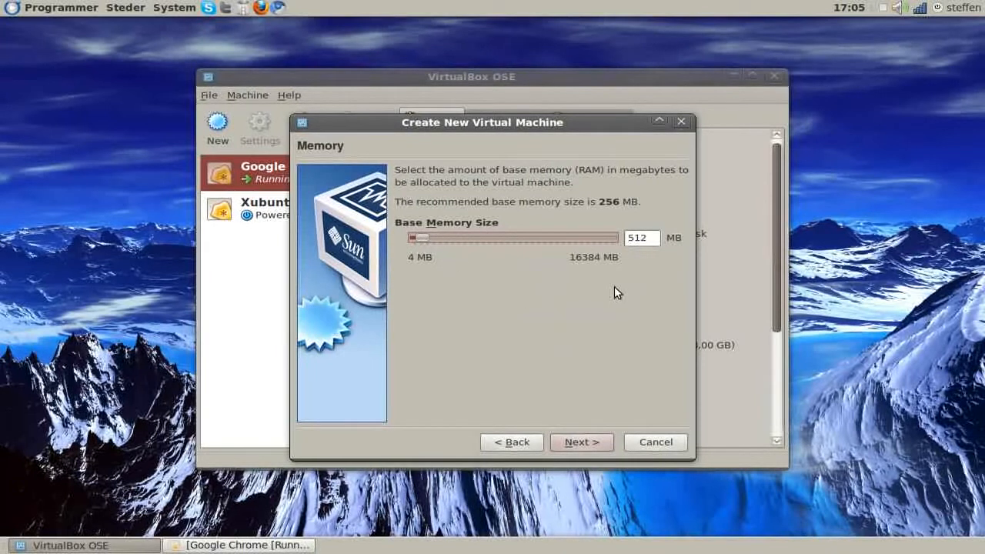
left_click(582, 441)
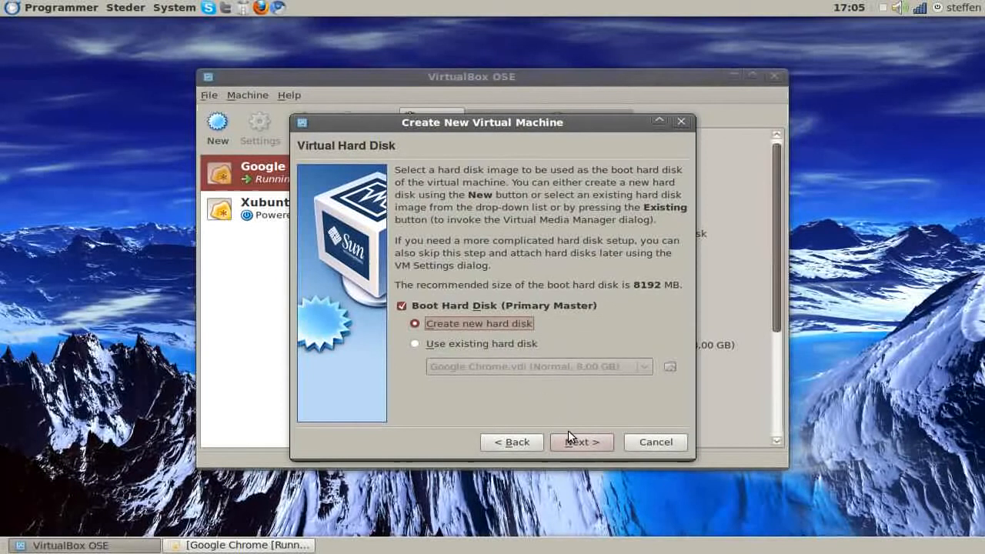
Walk through the new virtual disk setup, keeping dynamically expanding storage, up to the 8.00 GB size page.
left_click(582, 442)
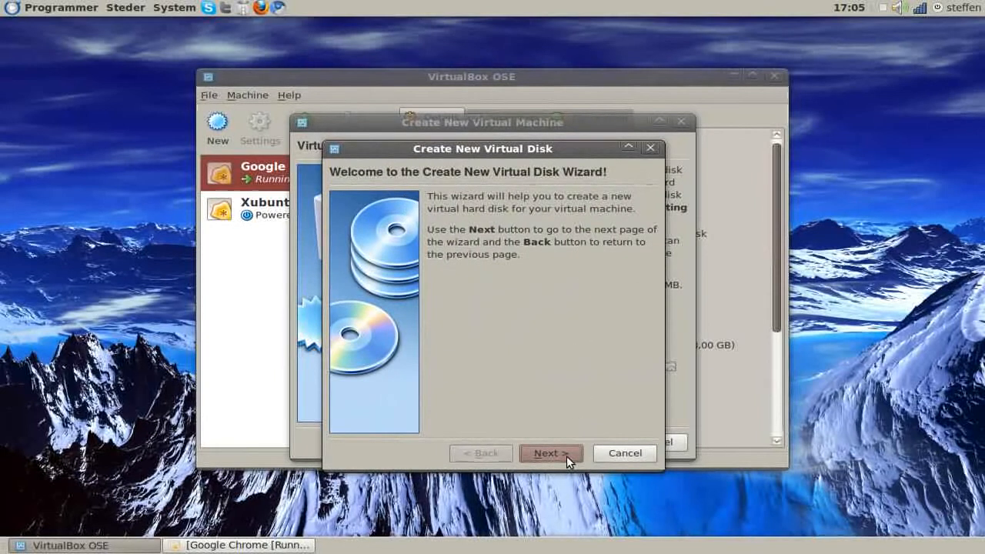
left_click(551, 452)
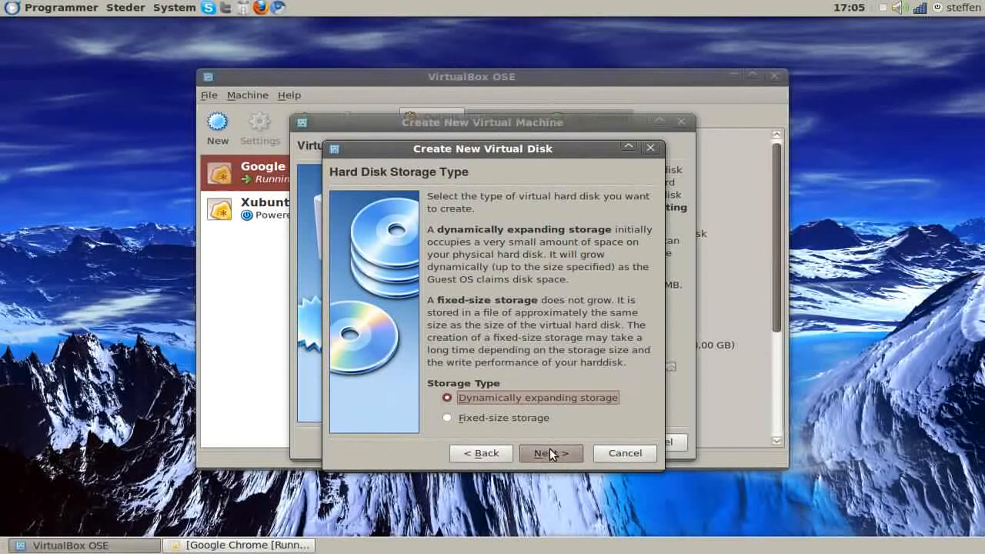
left_click(551, 452)
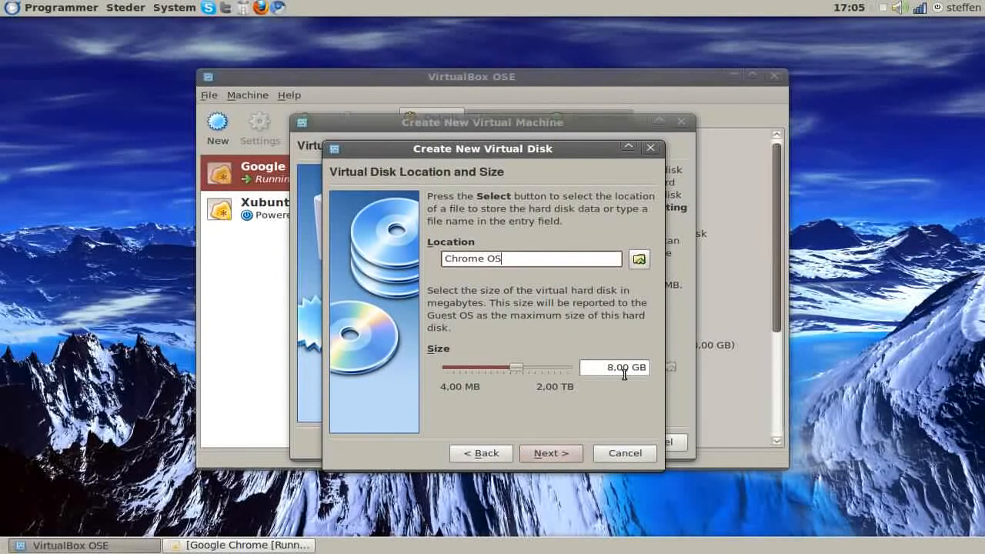
mouse_move(585, 397)
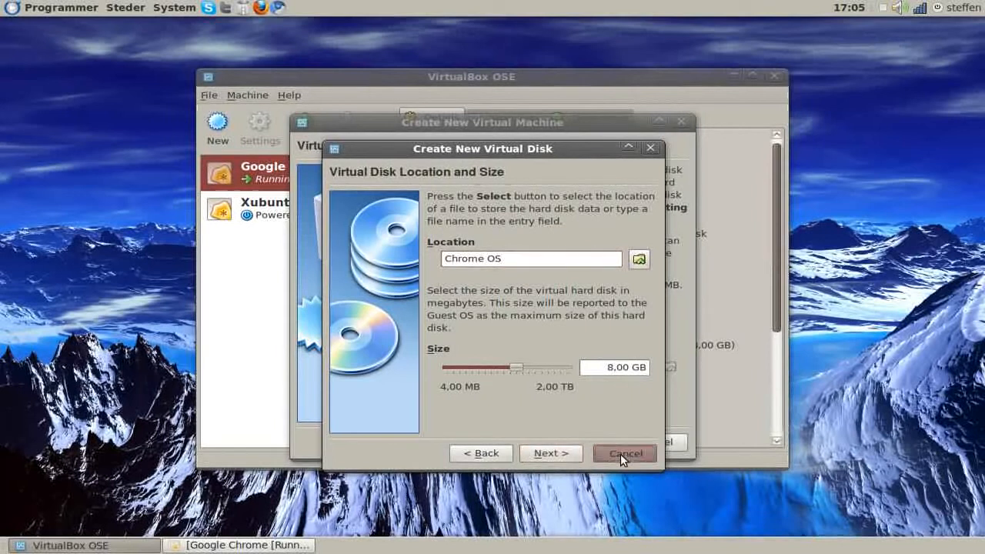
Cancel the new disk and then the whole new-machine wizard, returning to the running guest.
left_click(624, 452)
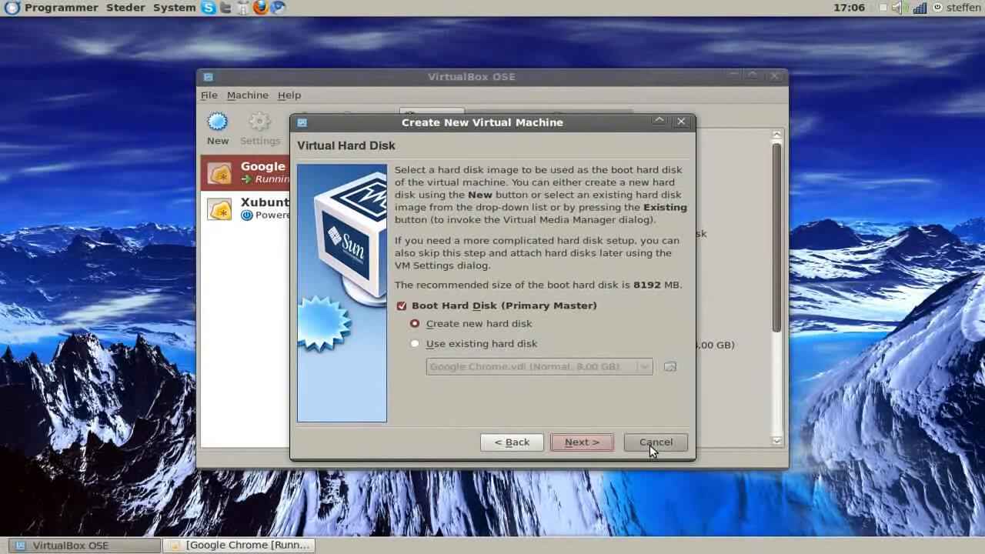
left_click(656, 441)
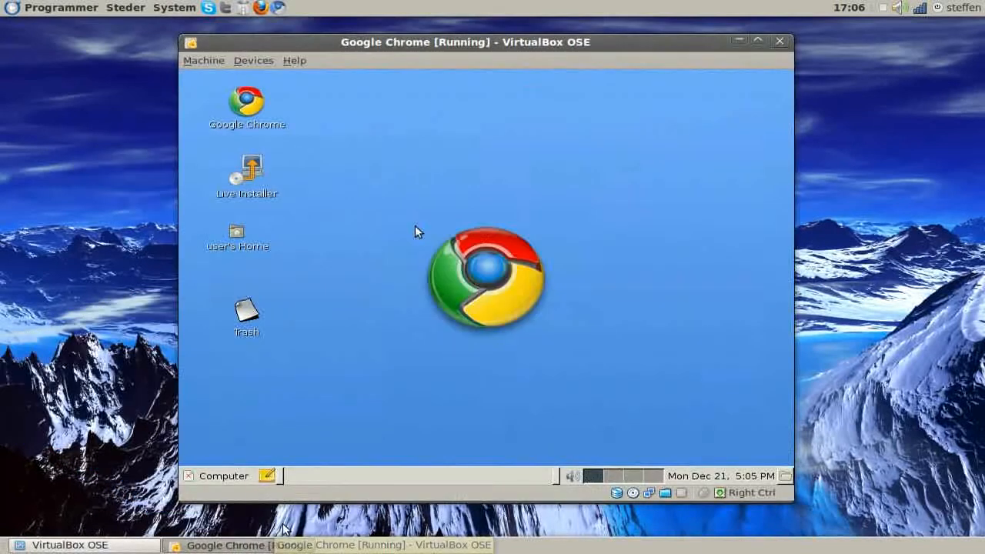
Click into the guest desktop and decline the VirtualBox mouse-capture notice.
left_click(415, 231)
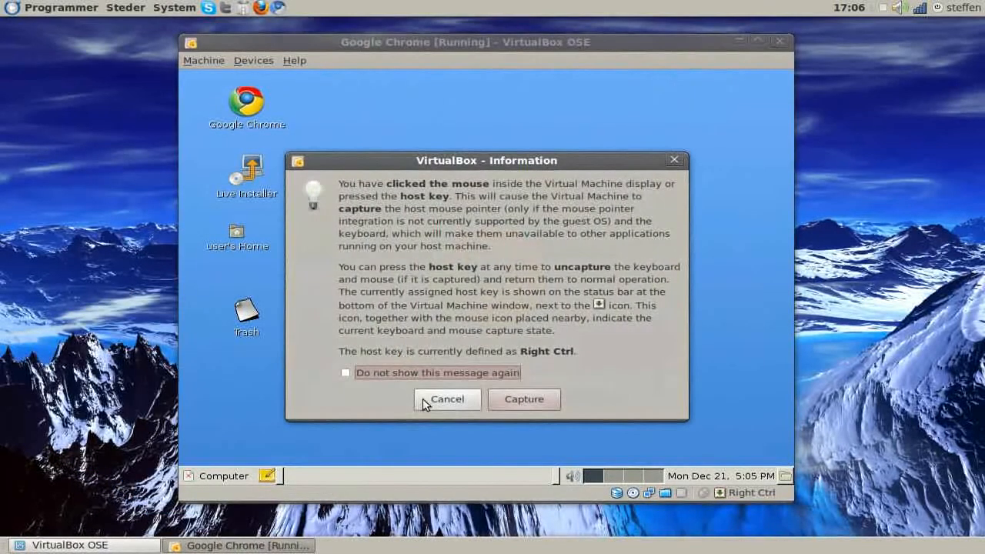
left_click(447, 399)
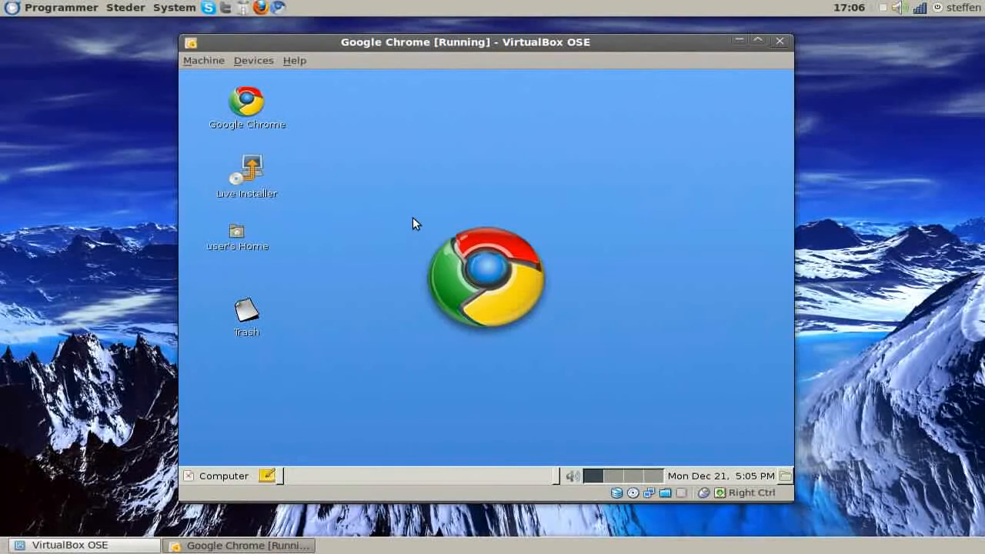
mouse_move(465, 186)
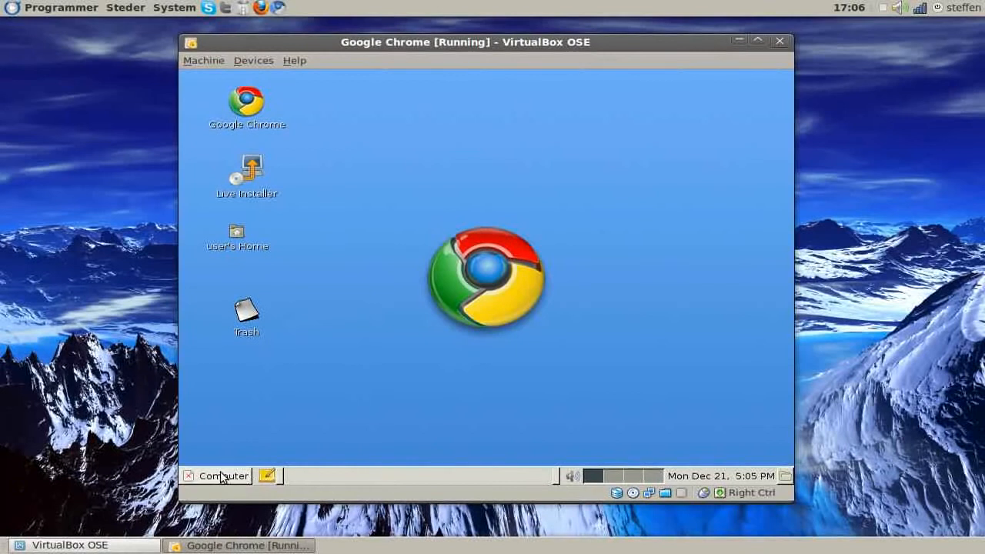
Browse the Computer menu's favourite applications, documents and places lists.
left_click(225, 475)
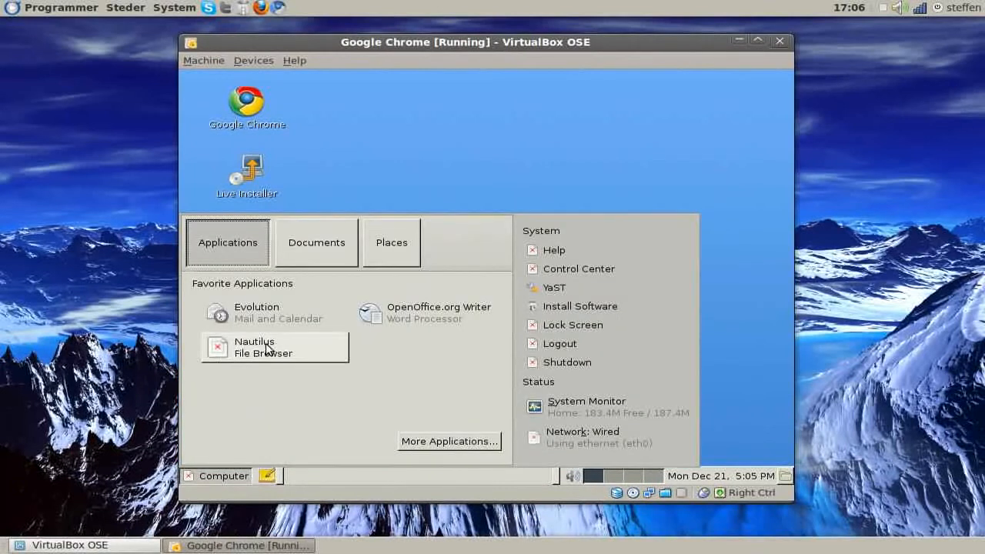
mouse_move(265, 363)
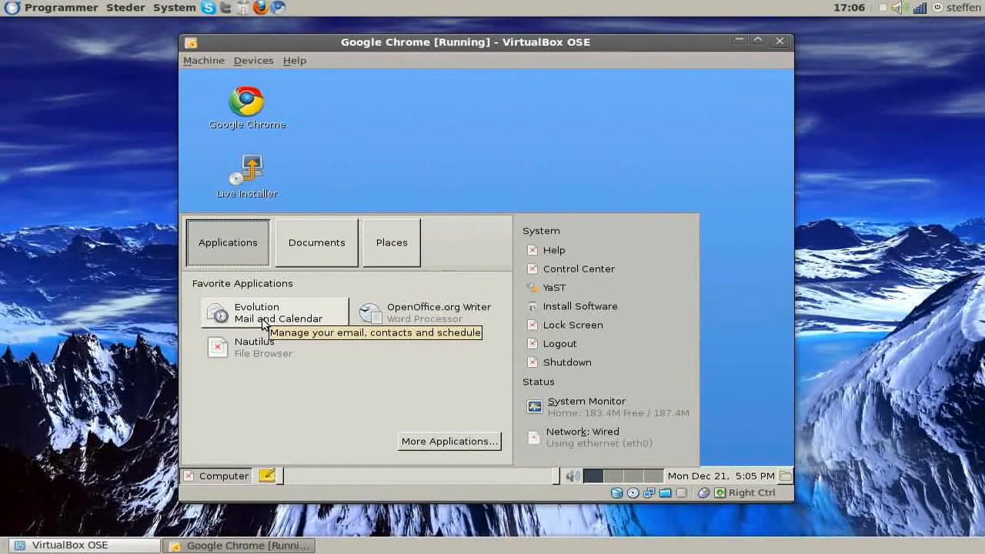
mouse_move(422, 317)
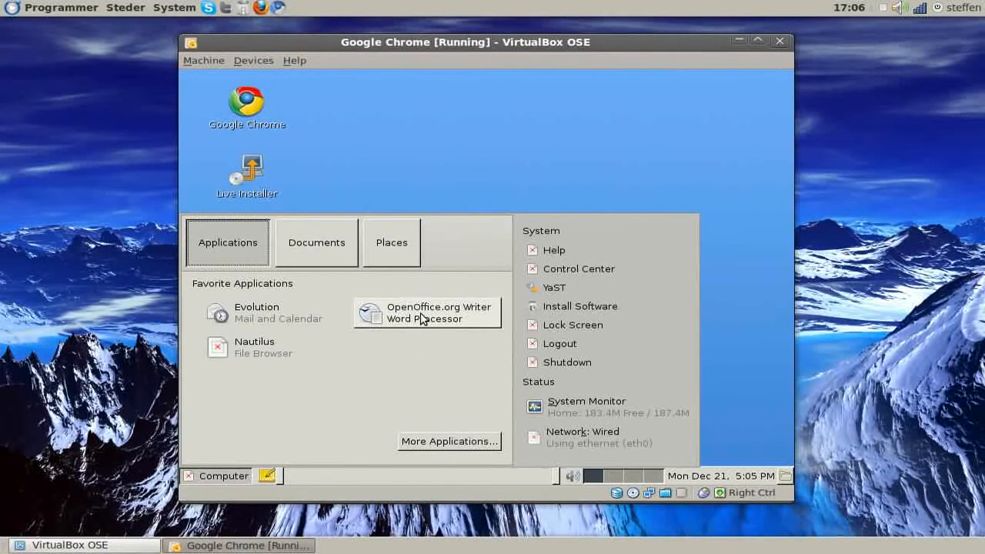
mouse_move(428, 317)
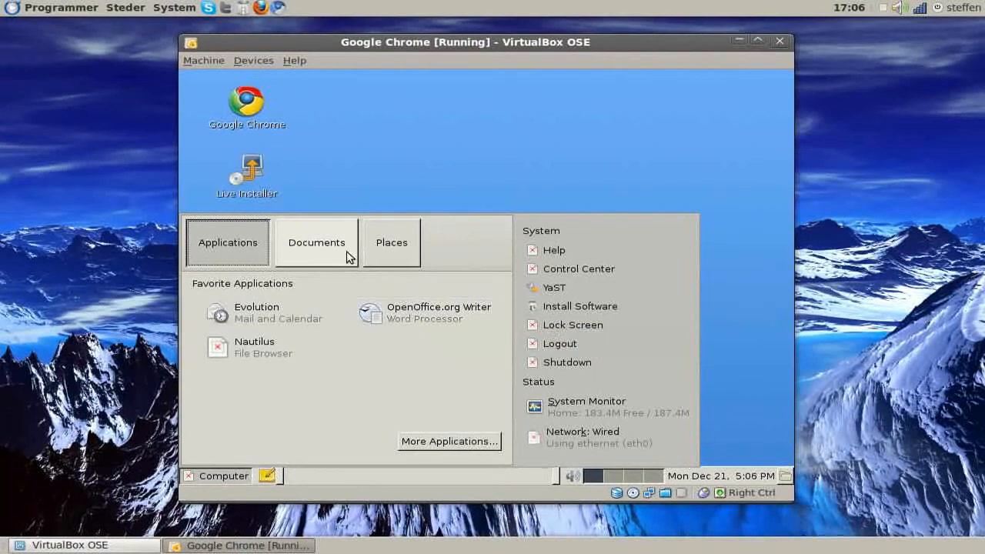
left_click(317, 244)
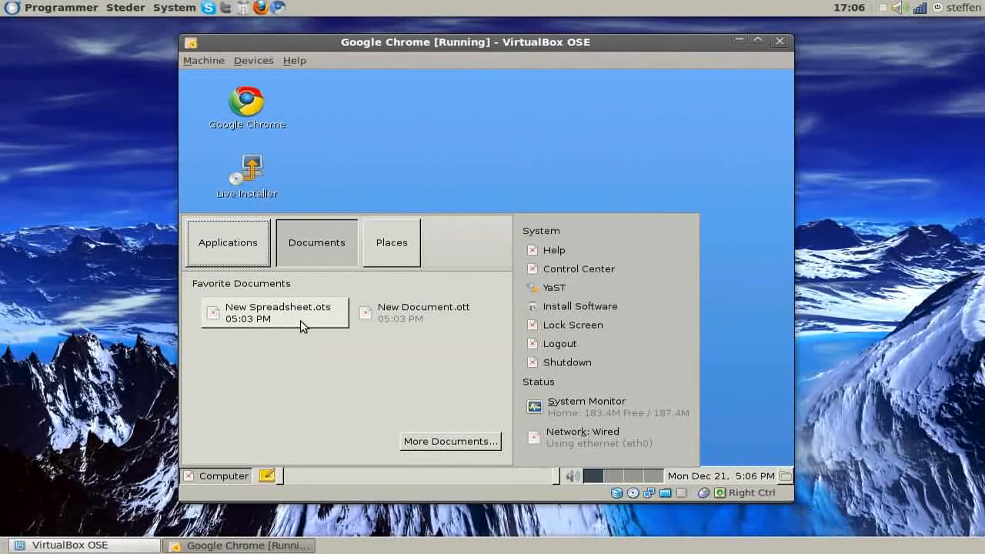
mouse_move(427, 311)
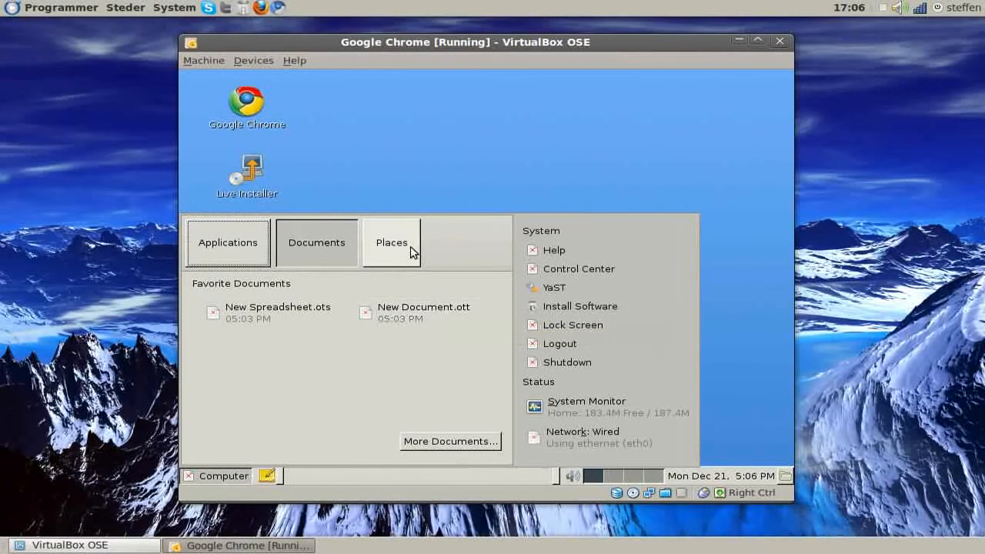
left_click(391, 243)
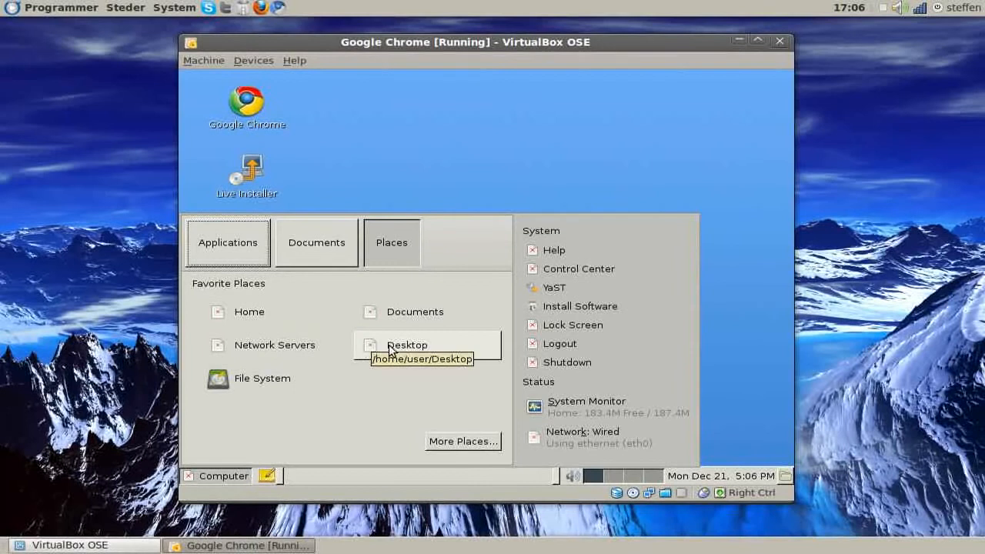
mouse_move(368, 330)
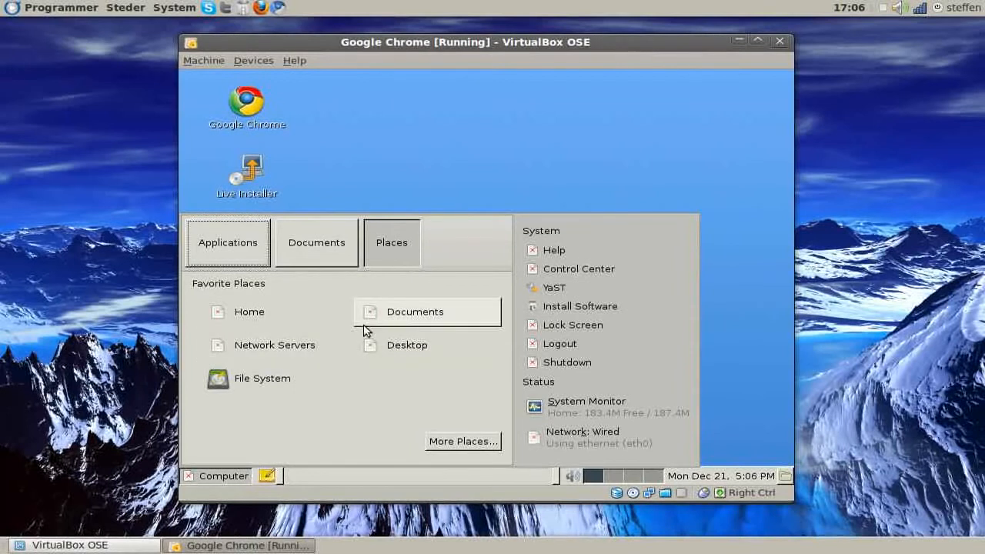
mouse_move(598, 278)
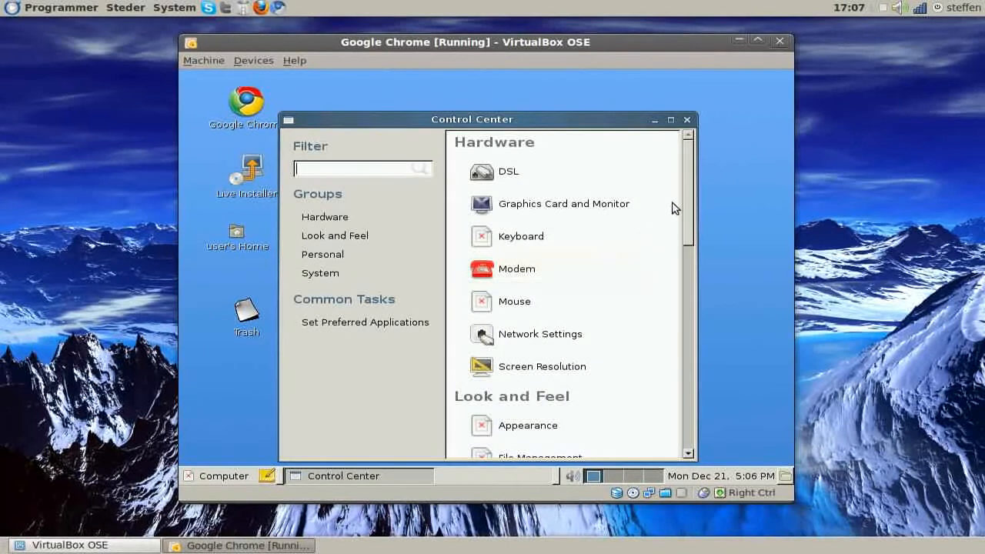
mouse_move(551, 191)
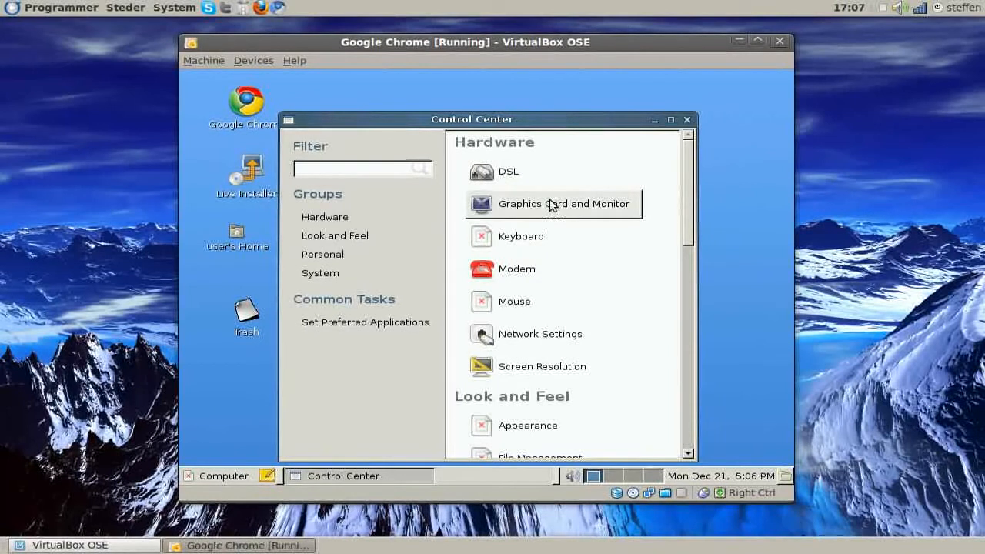
mouse_move(535, 295)
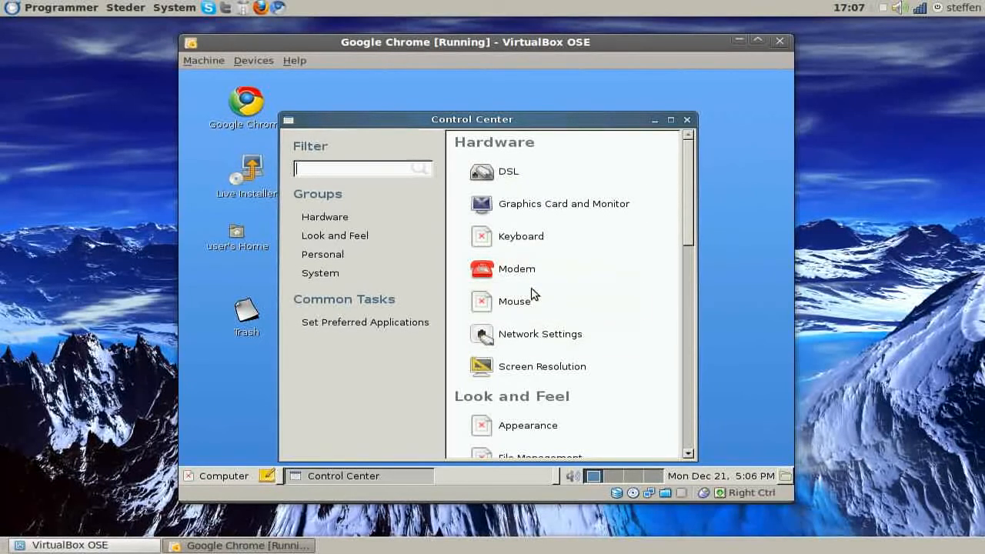
mouse_move(692, 259)
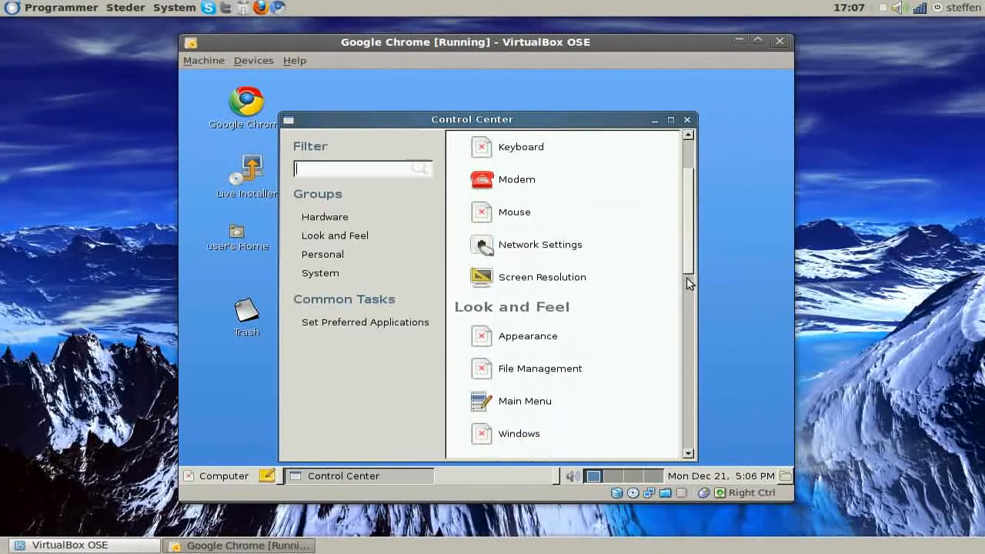
scroll("down", 3)
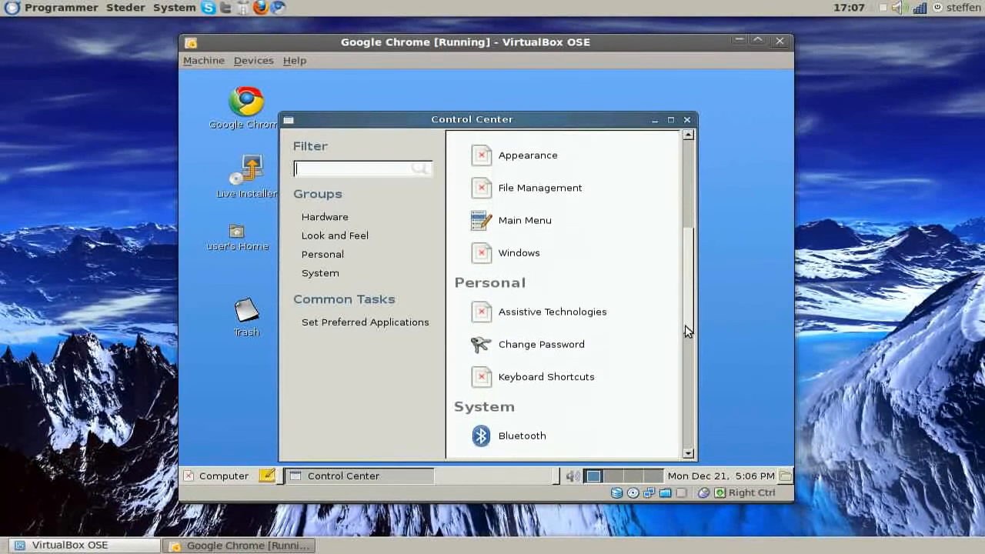
scroll("down", 3)
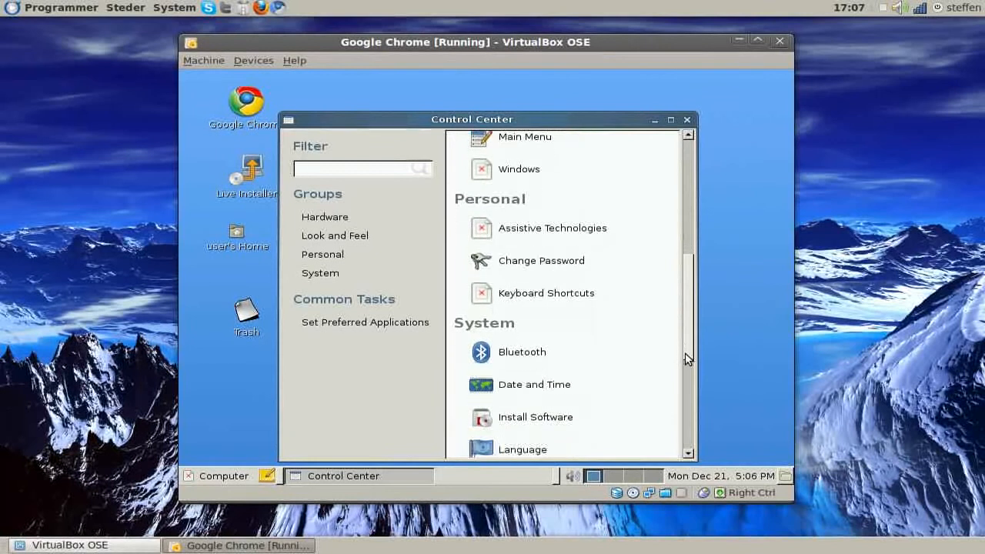
scroll("down", 3)
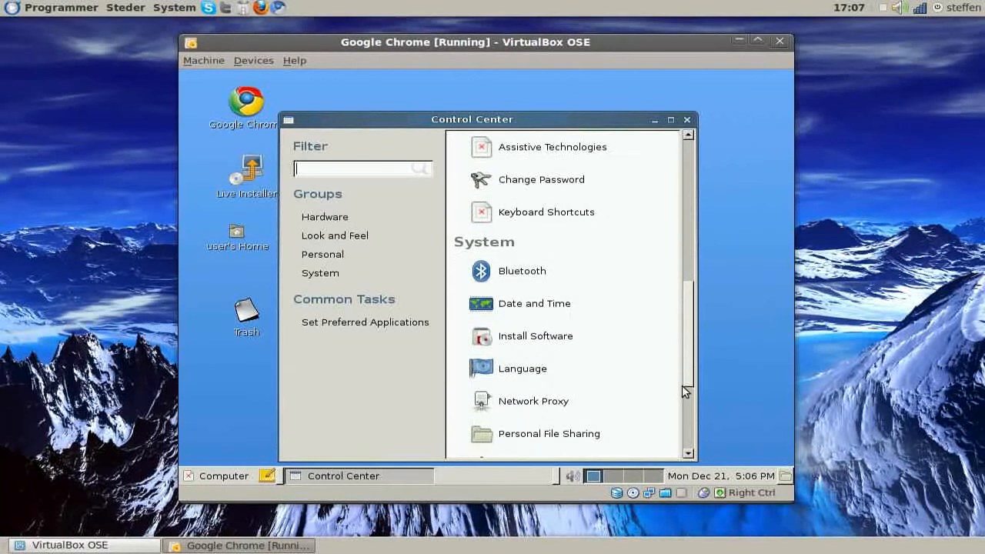
scroll("down", 3)
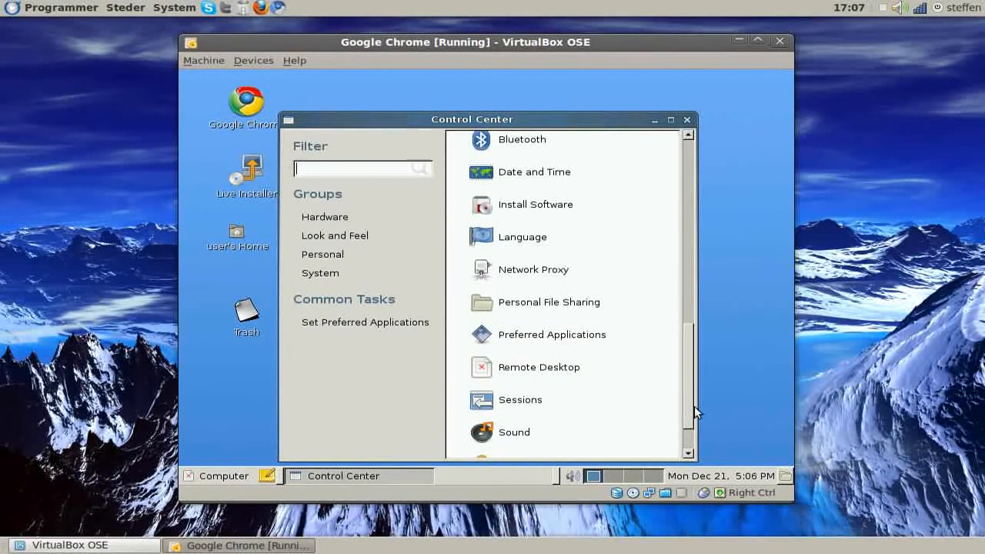
scroll("down", 3)
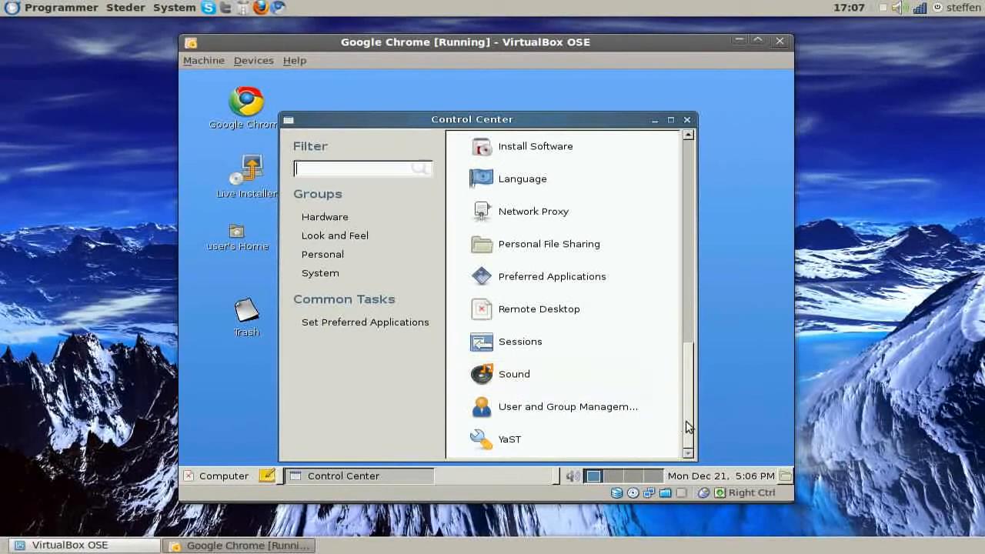
mouse_move(341, 290)
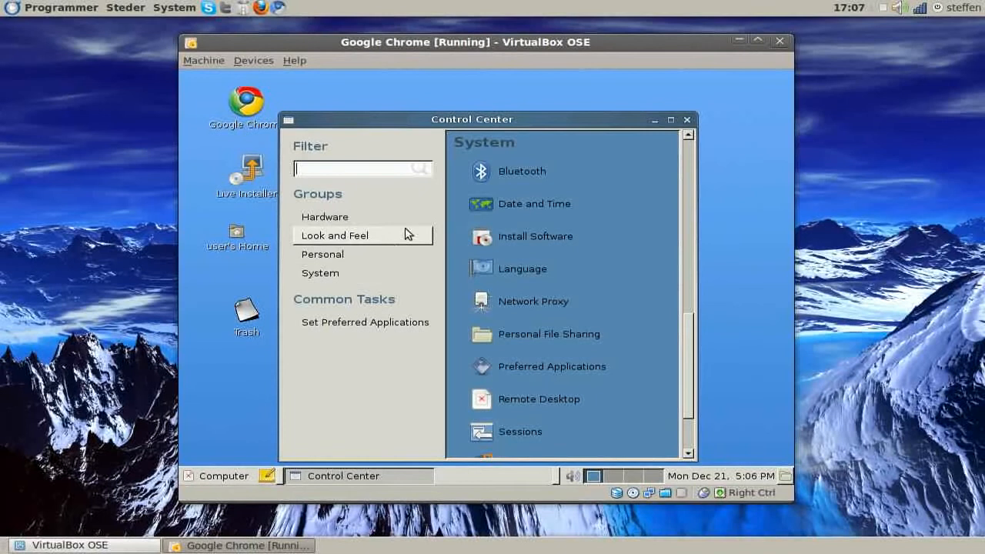
mouse_move(535, 237)
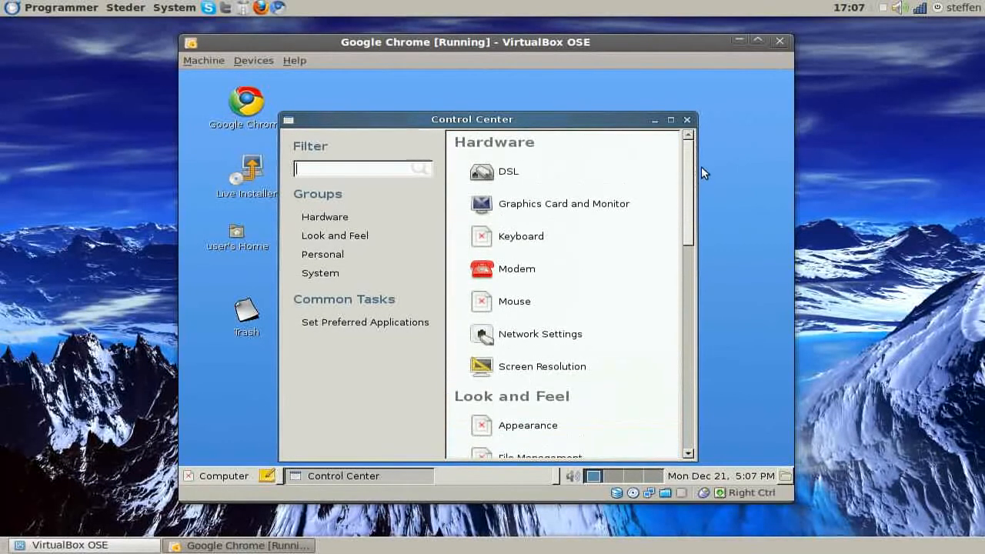
scroll("down", 3)
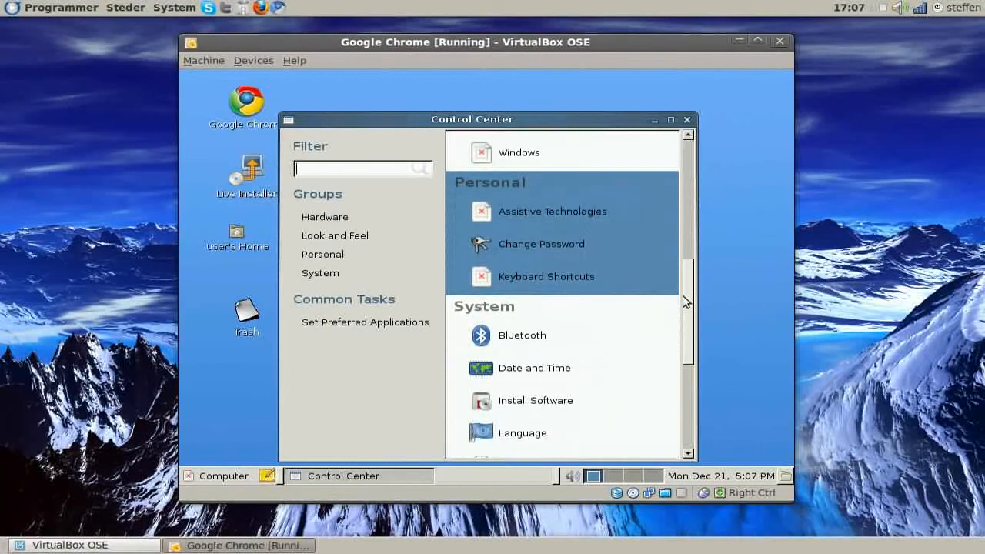
scroll("down", 3)
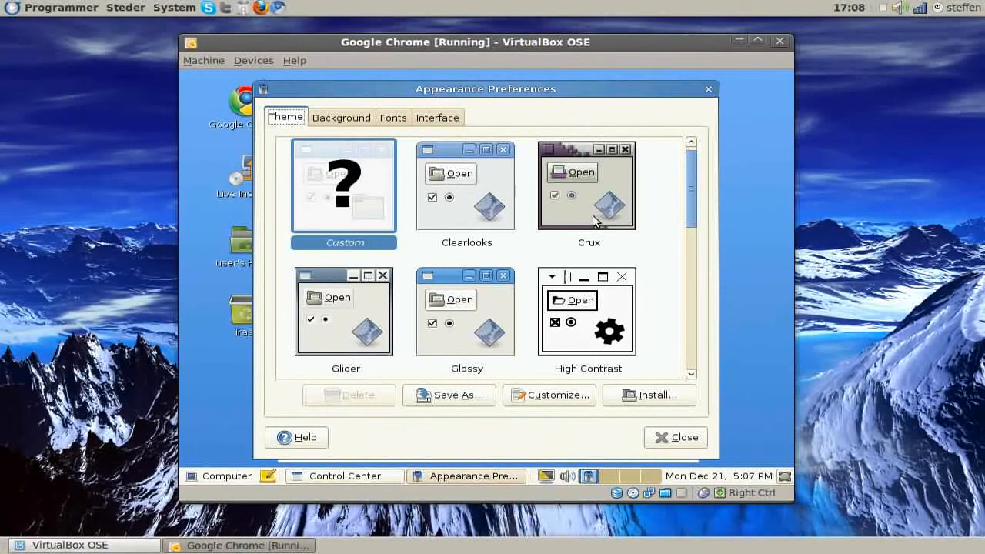
mouse_move(686, 225)
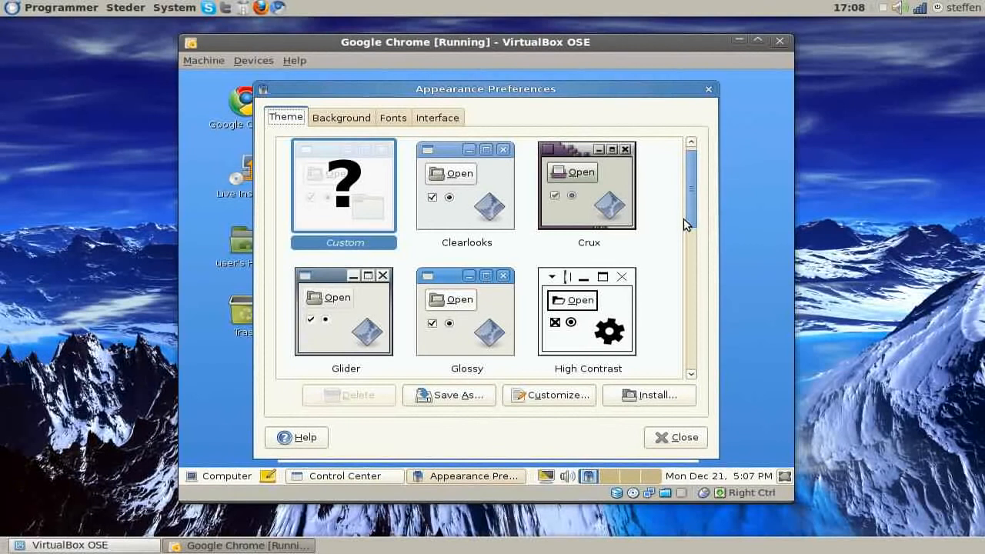
Scroll through the theme list, then view the Background and Interface settings.
scroll("down", 3)
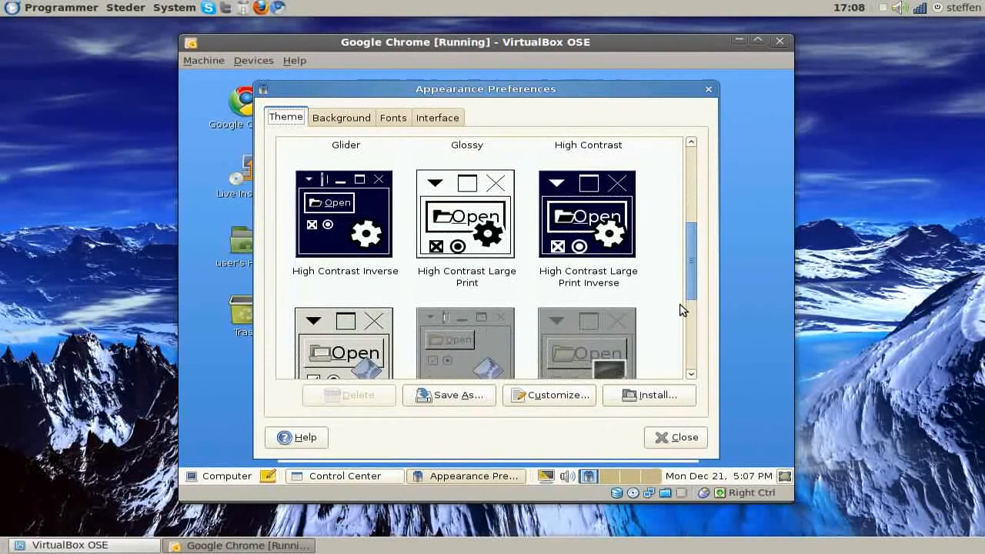
scroll("down", 3)
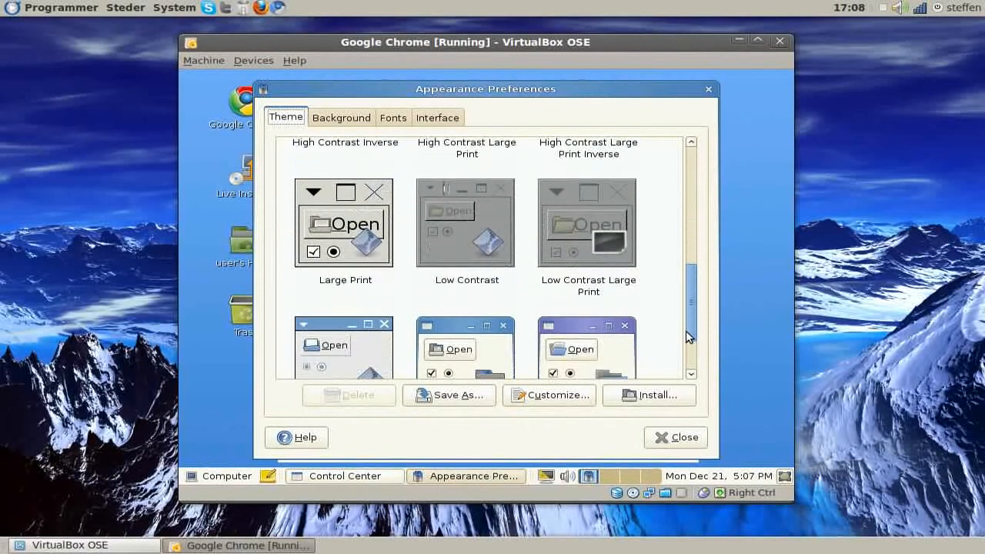
scroll("down", 3)
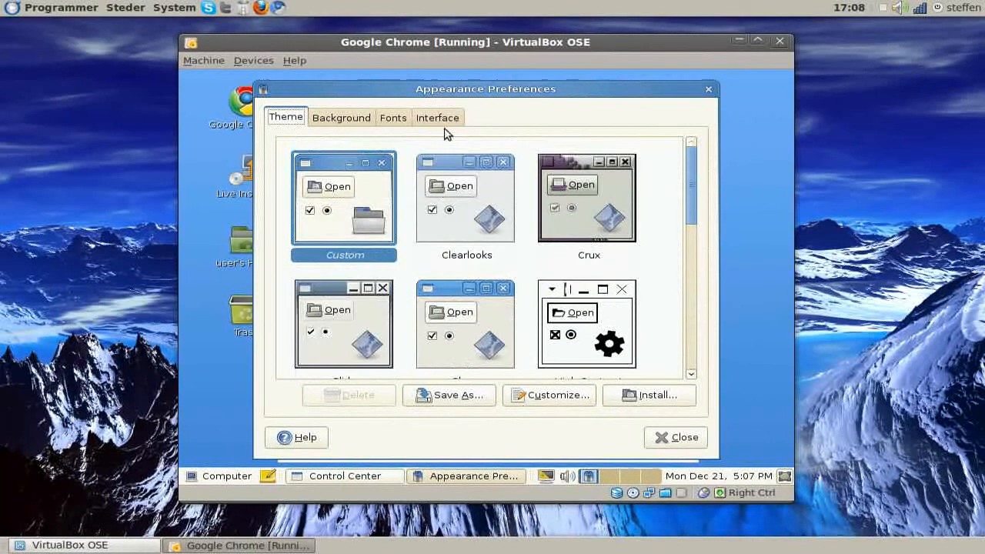
left_click(341, 117)
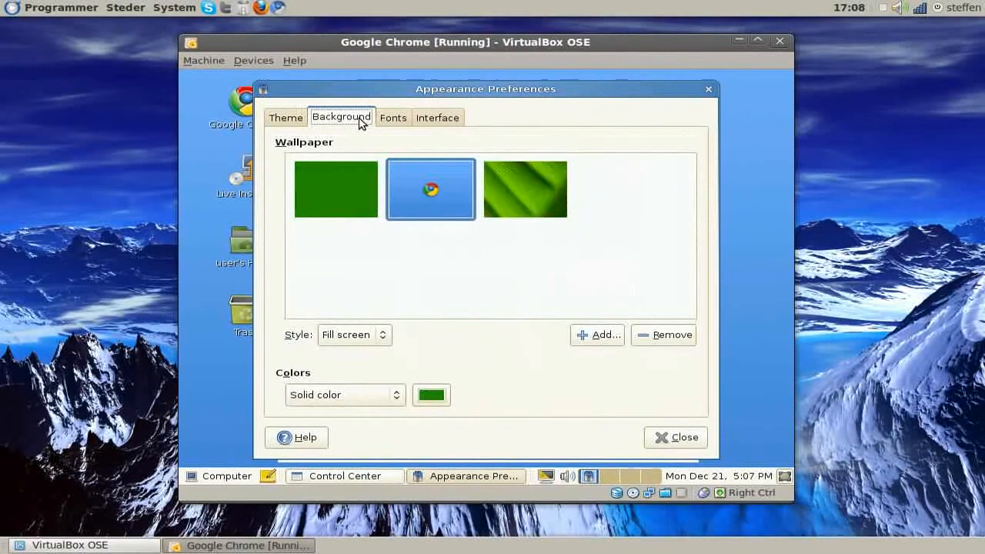
mouse_move(594, 203)
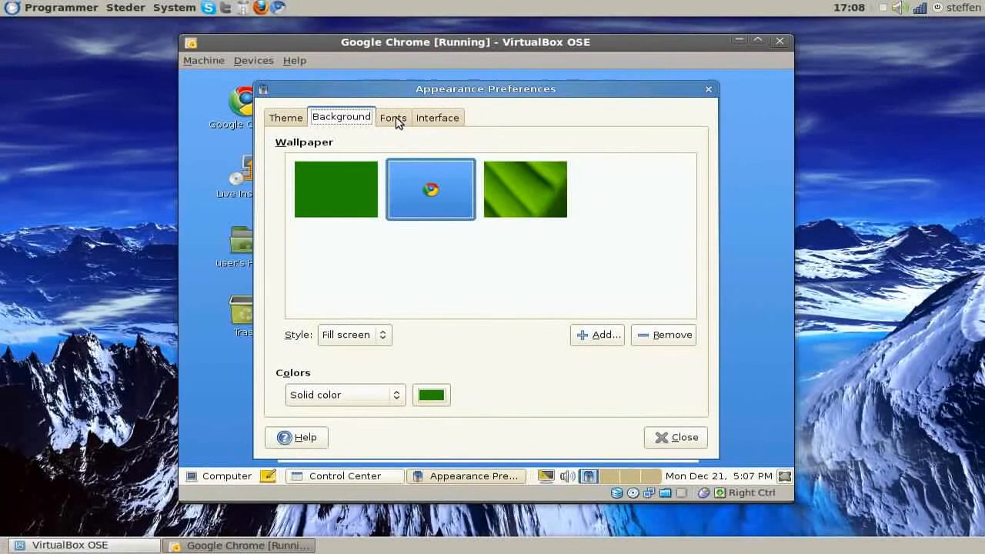
left_click(437, 117)
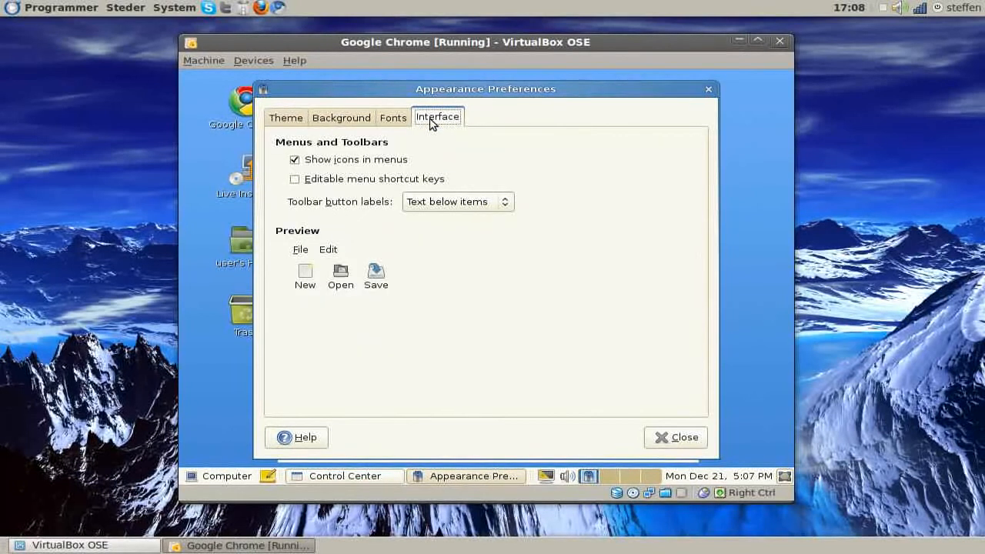
mouse_move(665, 444)
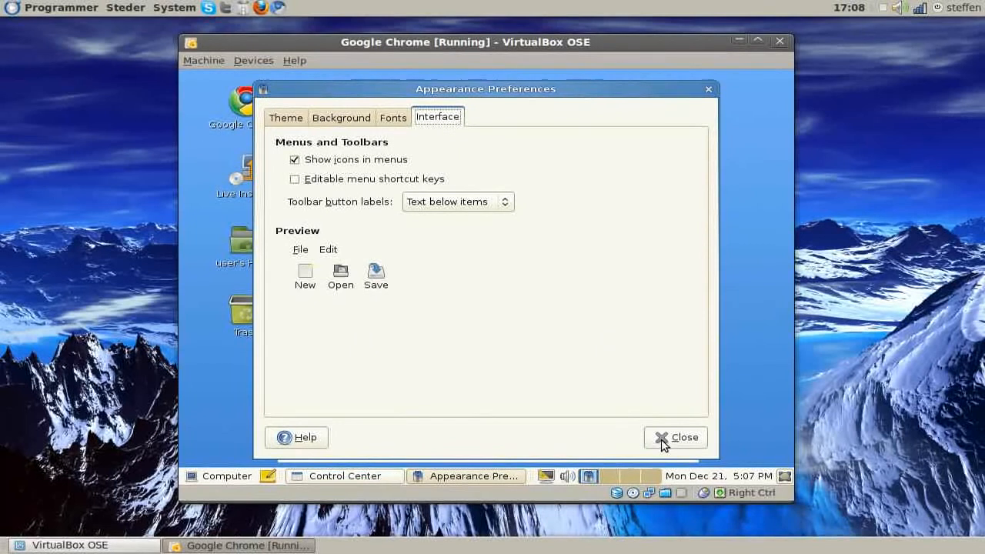
Close the Appearance settings and the Control Center, leaving the guest desktop.
left_click(674, 437)
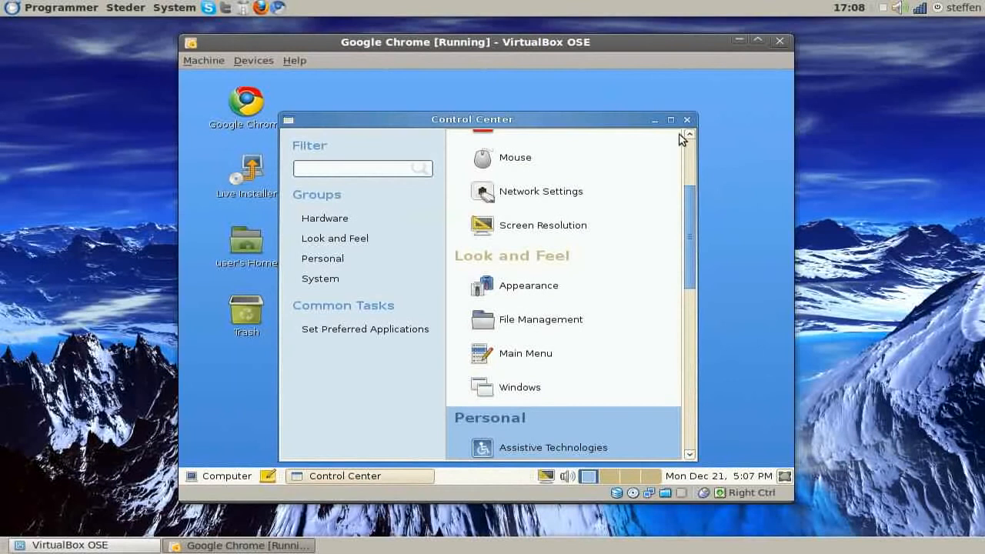
left_click(687, 120)
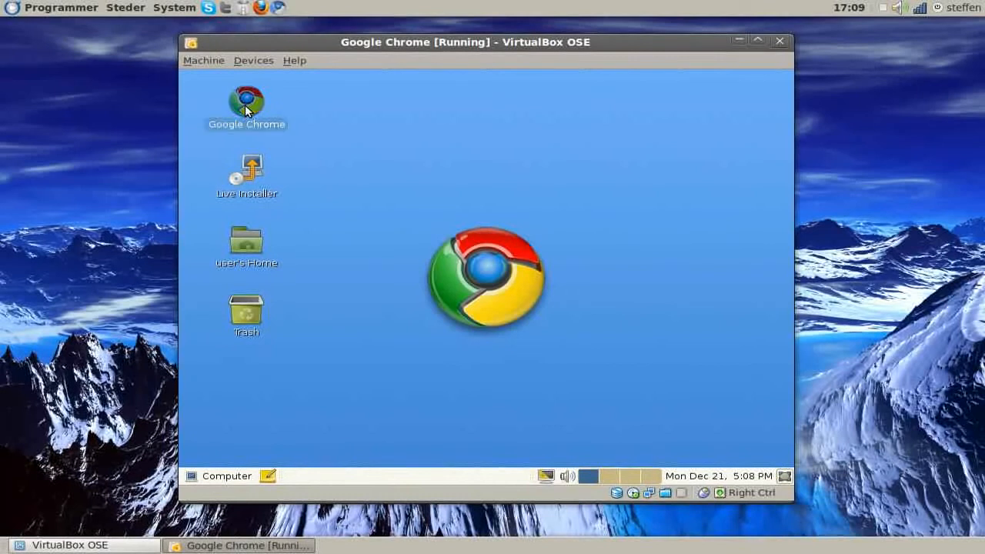
double_click(247, 105)
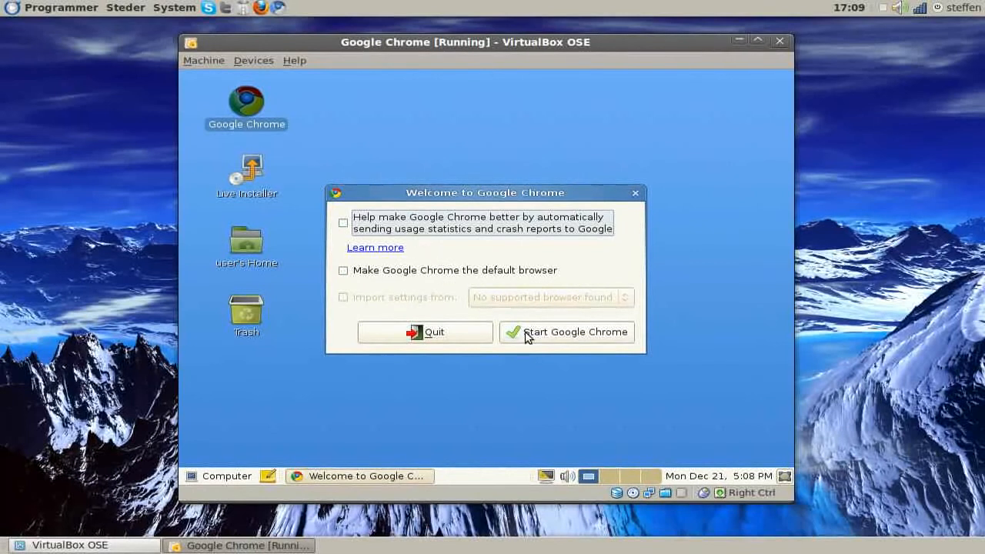
left_click(566, 333)
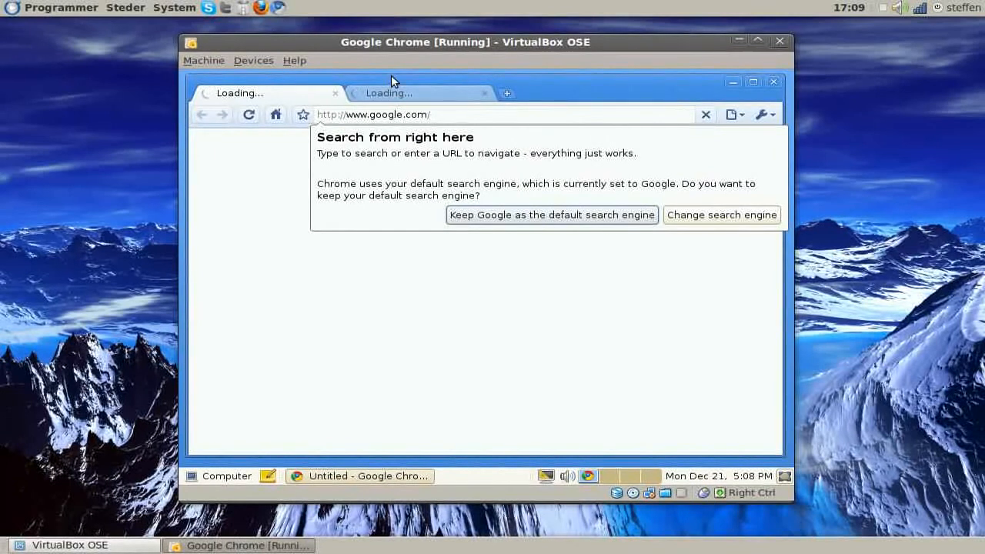
mouse_move(341, 244)
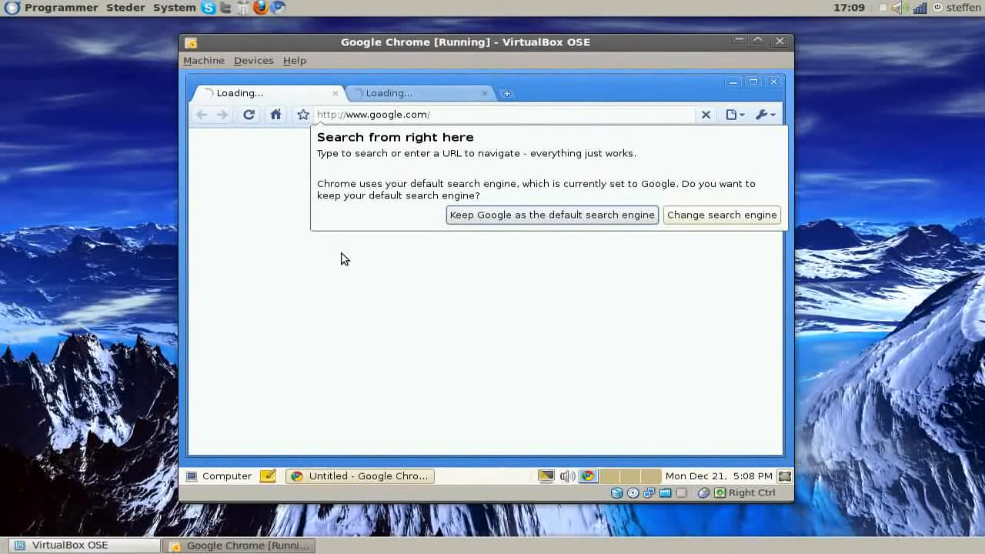
mouse_move(410, 258)
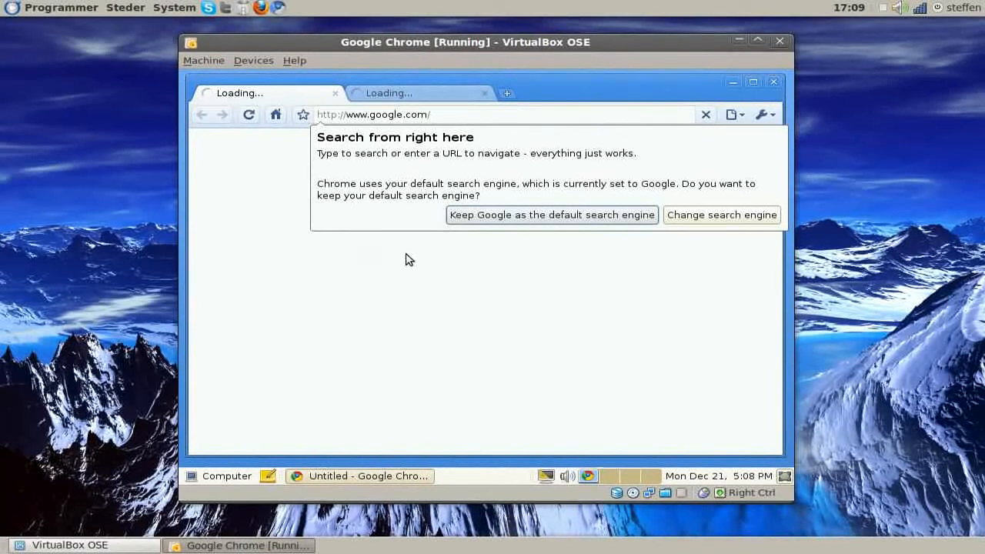
mouse_move(505, 254)
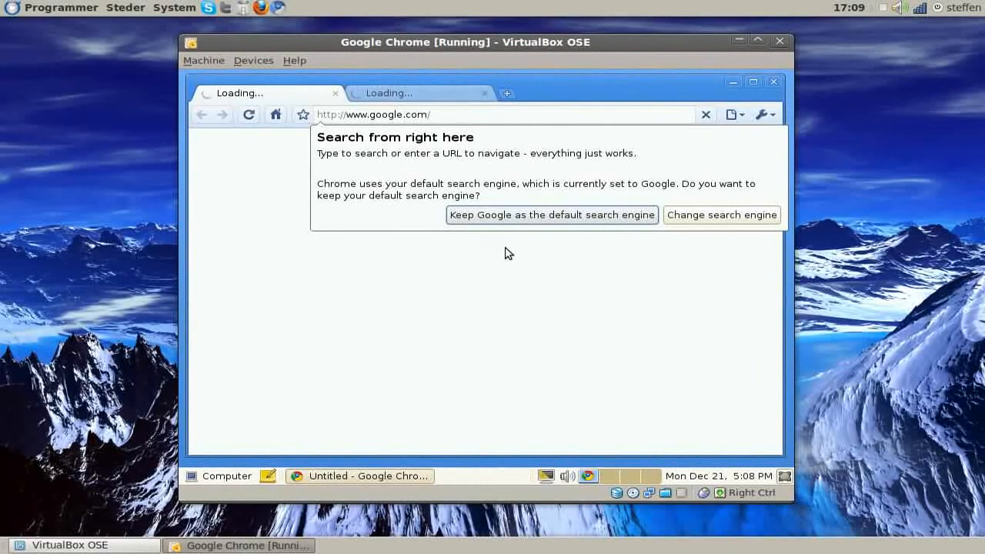
mouse_move(738, 121)
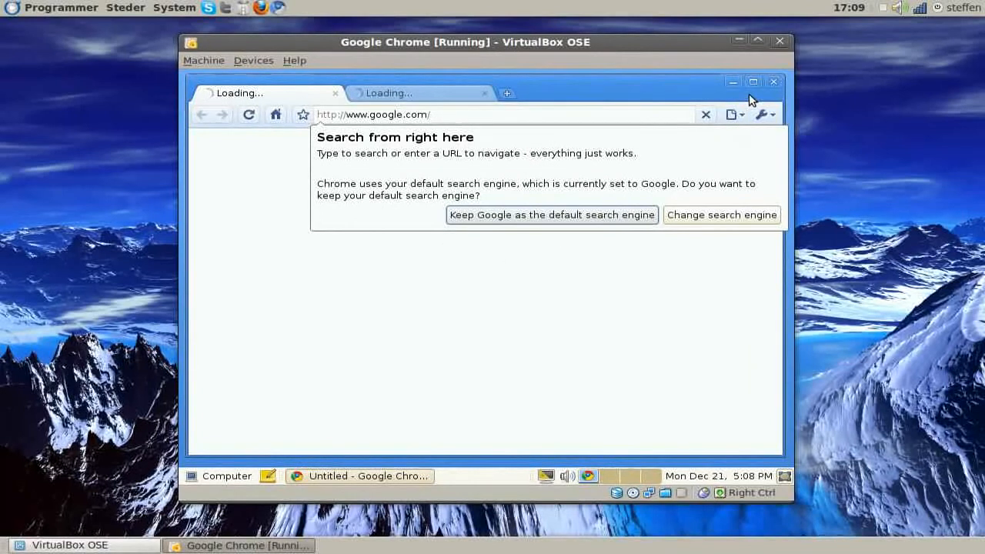
mouse_move(782, 83)
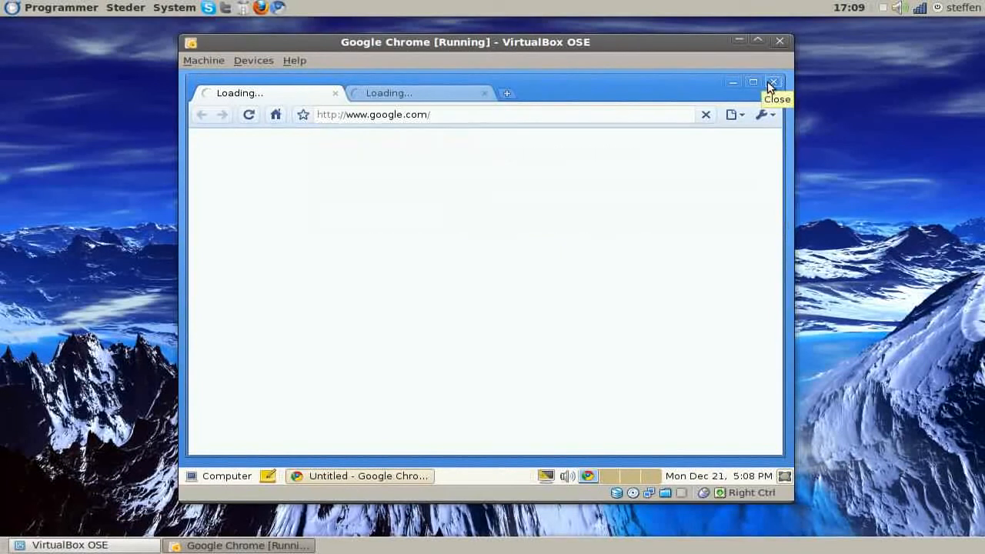
left_click(773, 83)
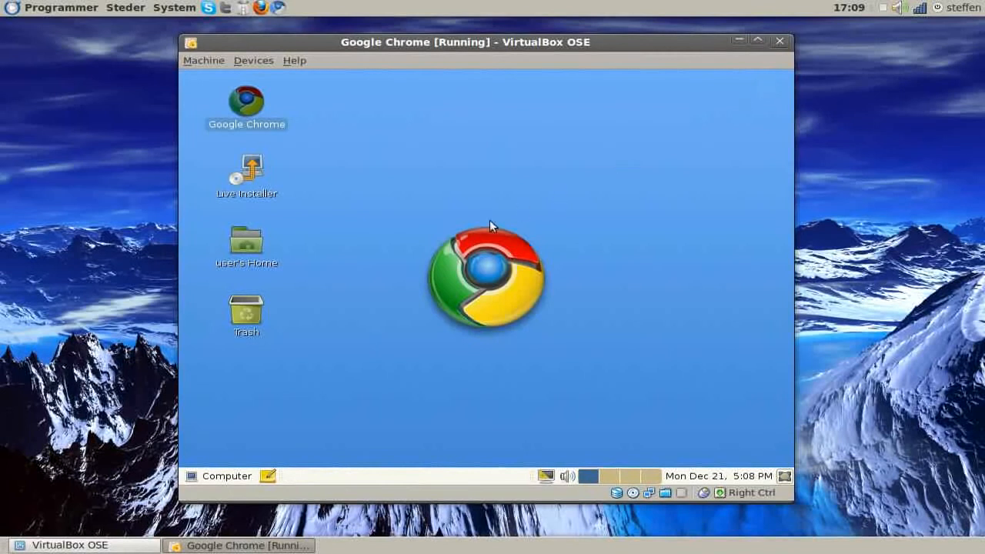
mouse_move(201, 471)
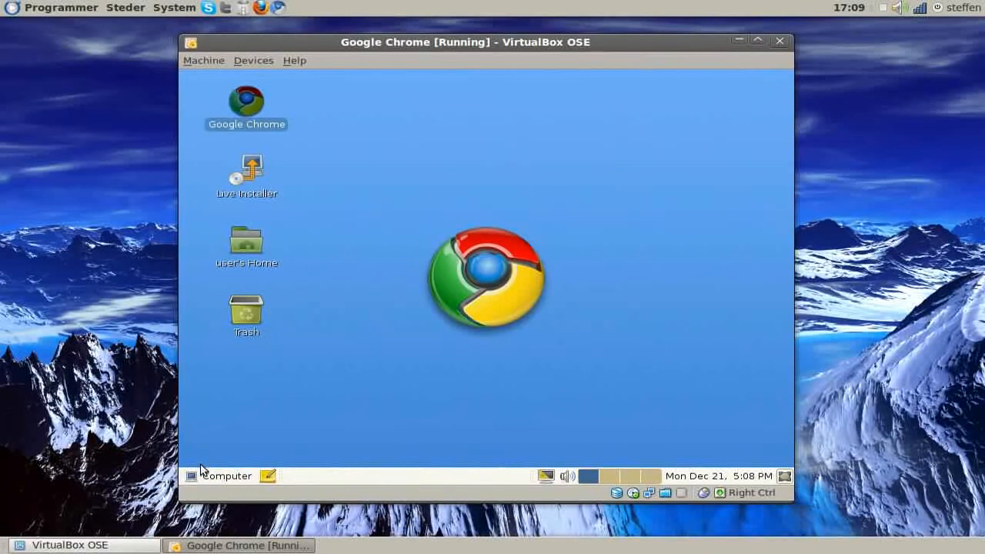
left_click(218, 475)
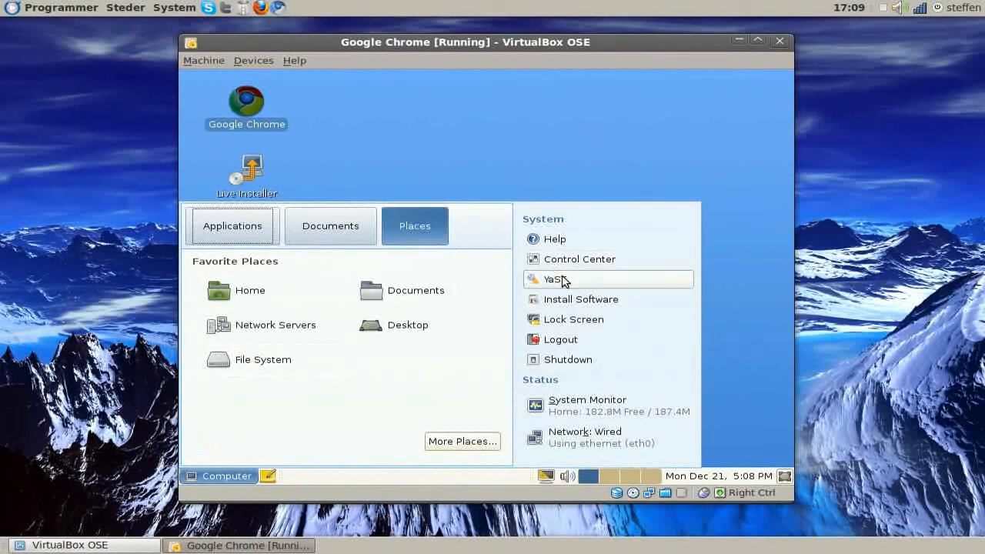
mouse_move(588, 406)
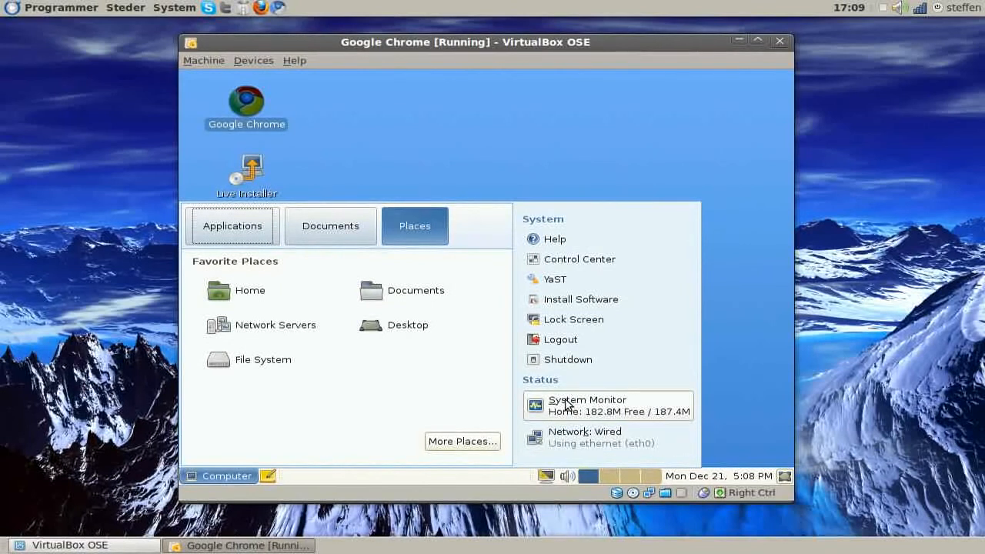
mouse_move(569, 437)
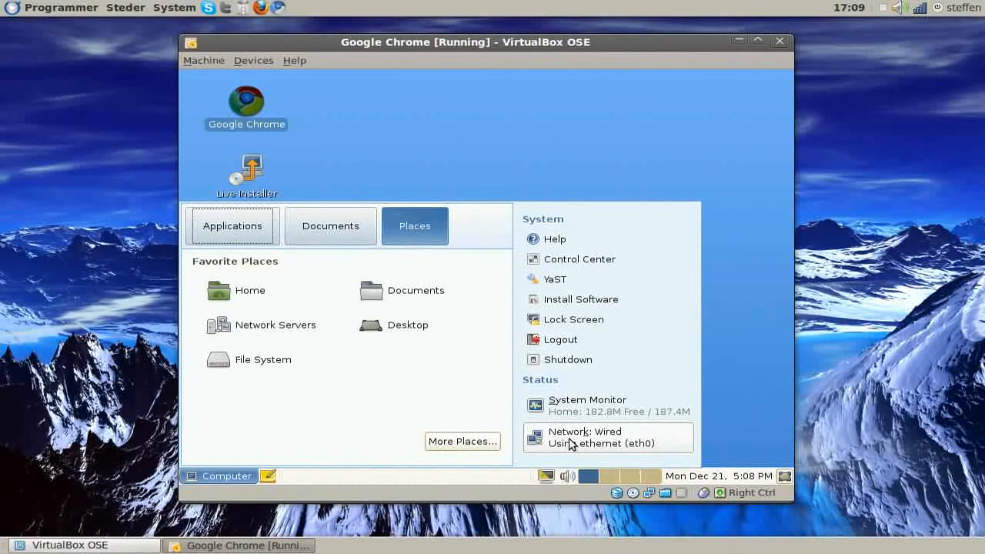
mouse_move(562, 89)
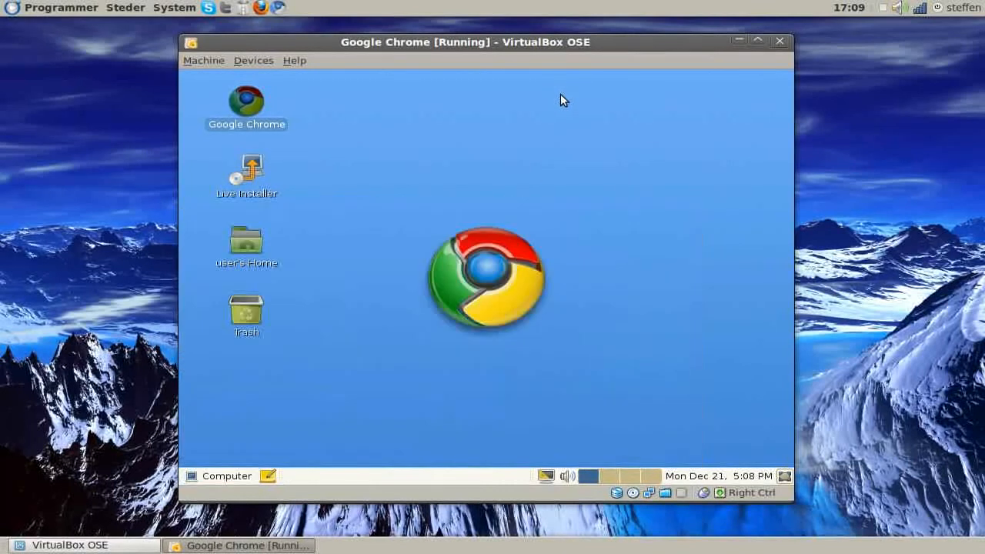
mouse_move(532, 405)
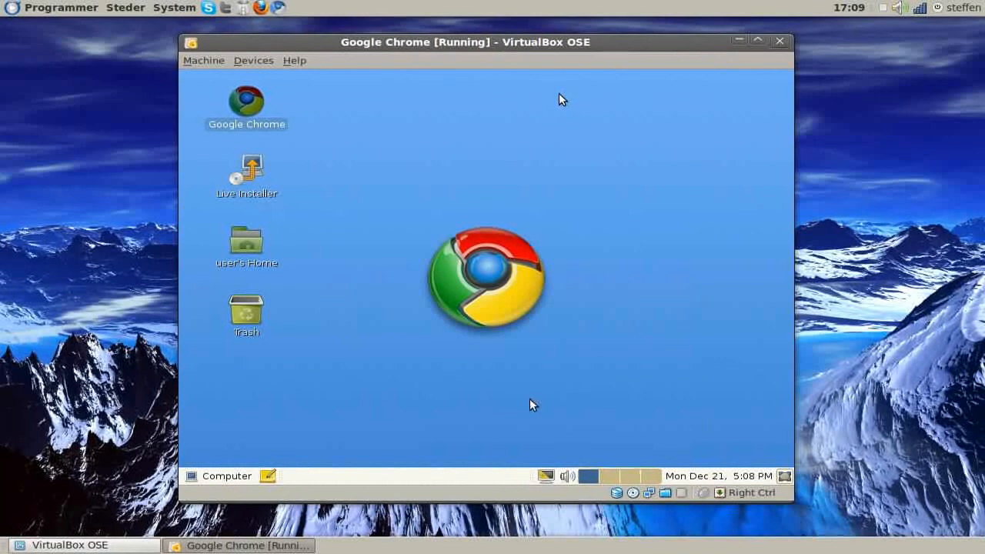